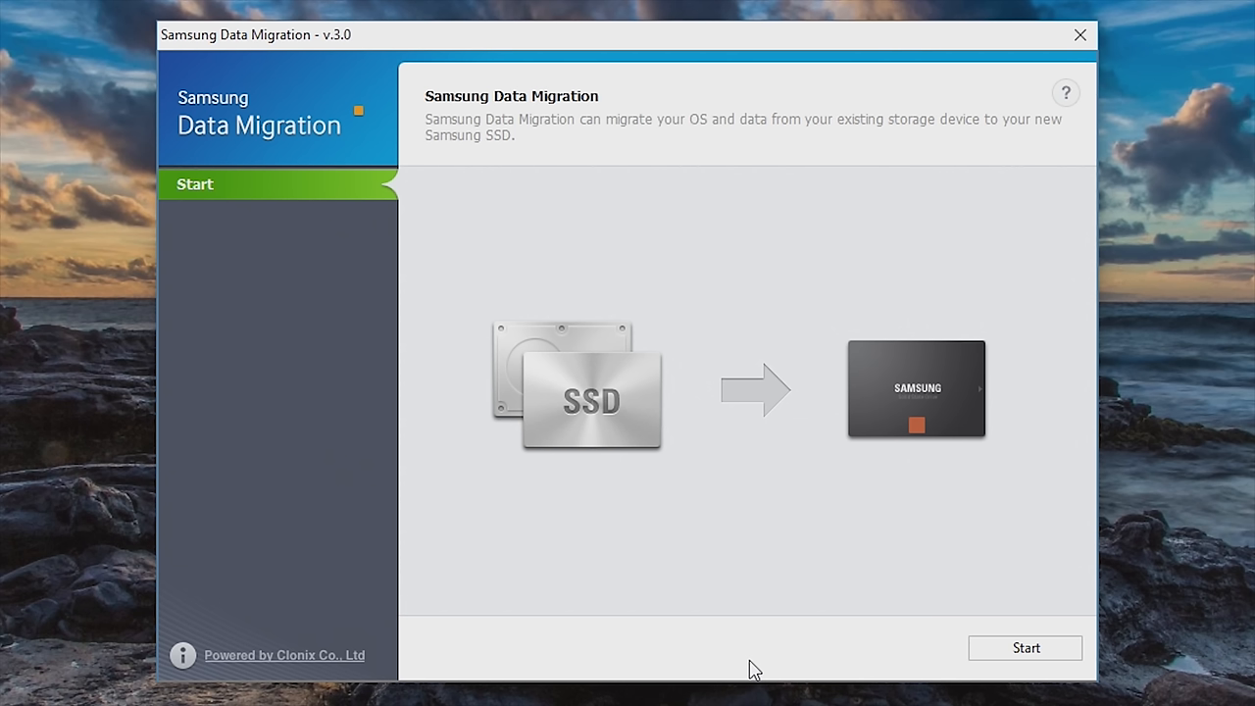
# Start the migration so the 1.8 TB source disk and 500GB 750 EVO target are analyzed
pyautogui.click(1026, 647)
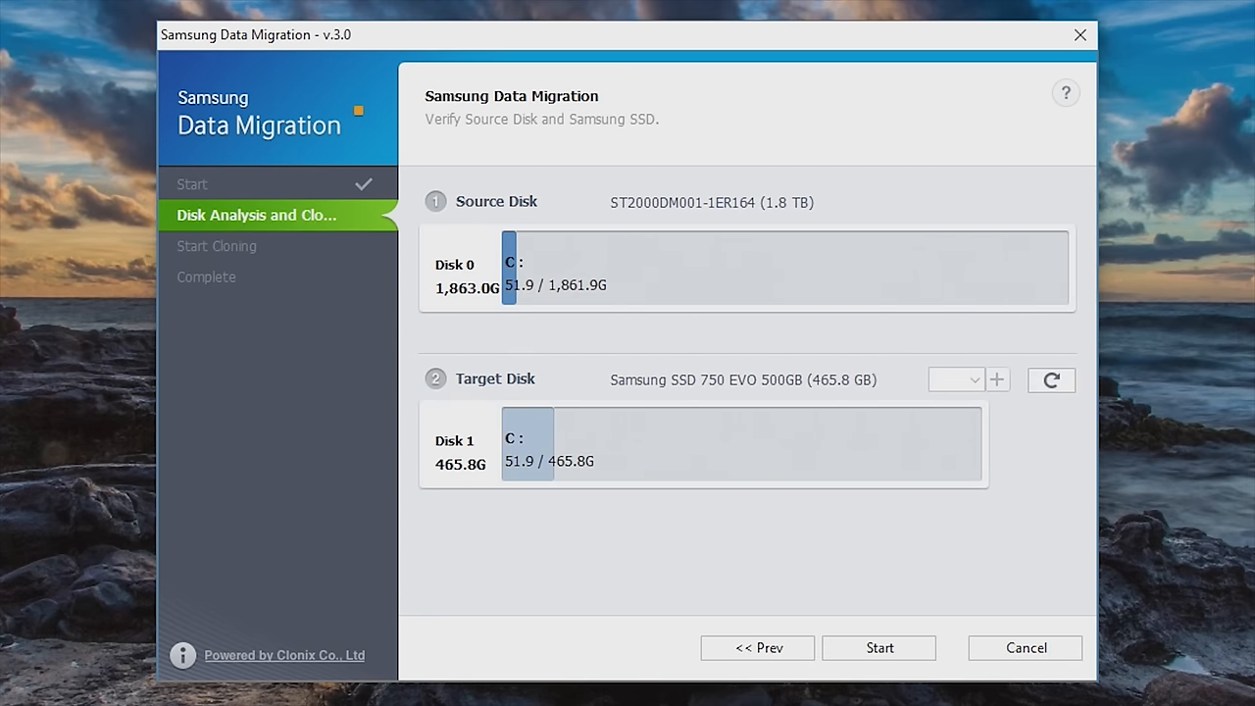
pyautogui.moveTo(750, 284)
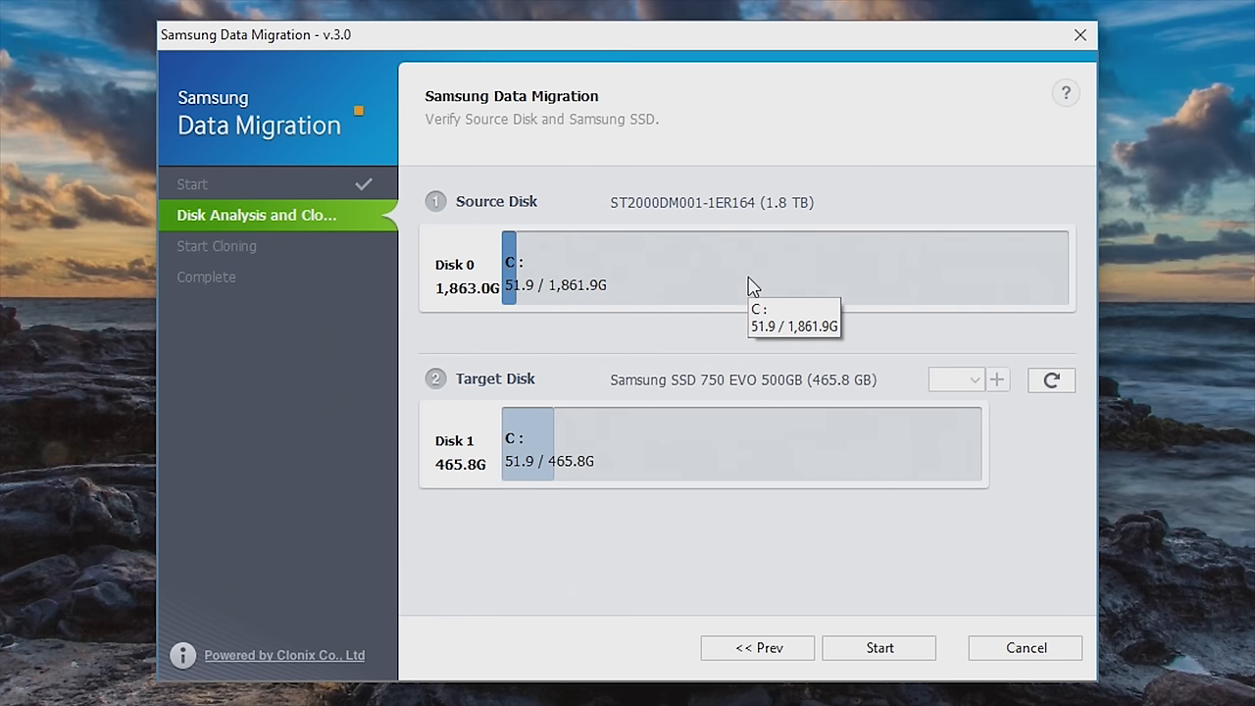
pyautogui.moveTo(659, 463)
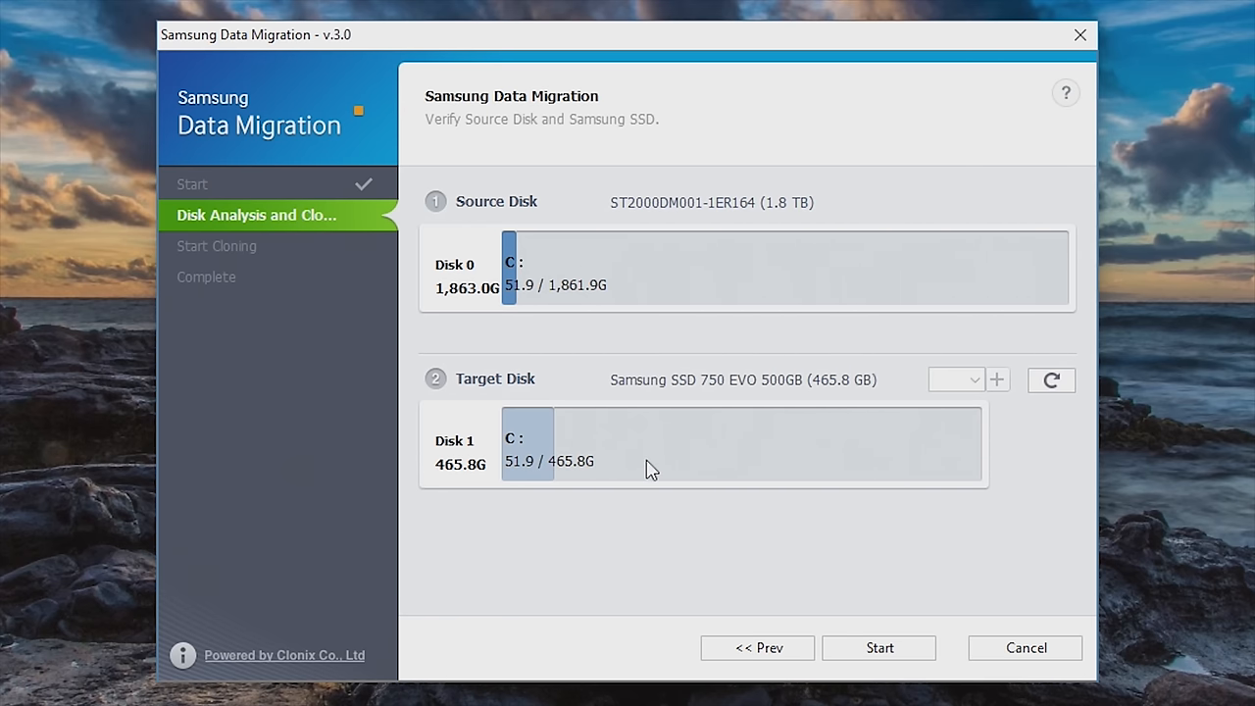
pyautogui.moveTo(773, 220)
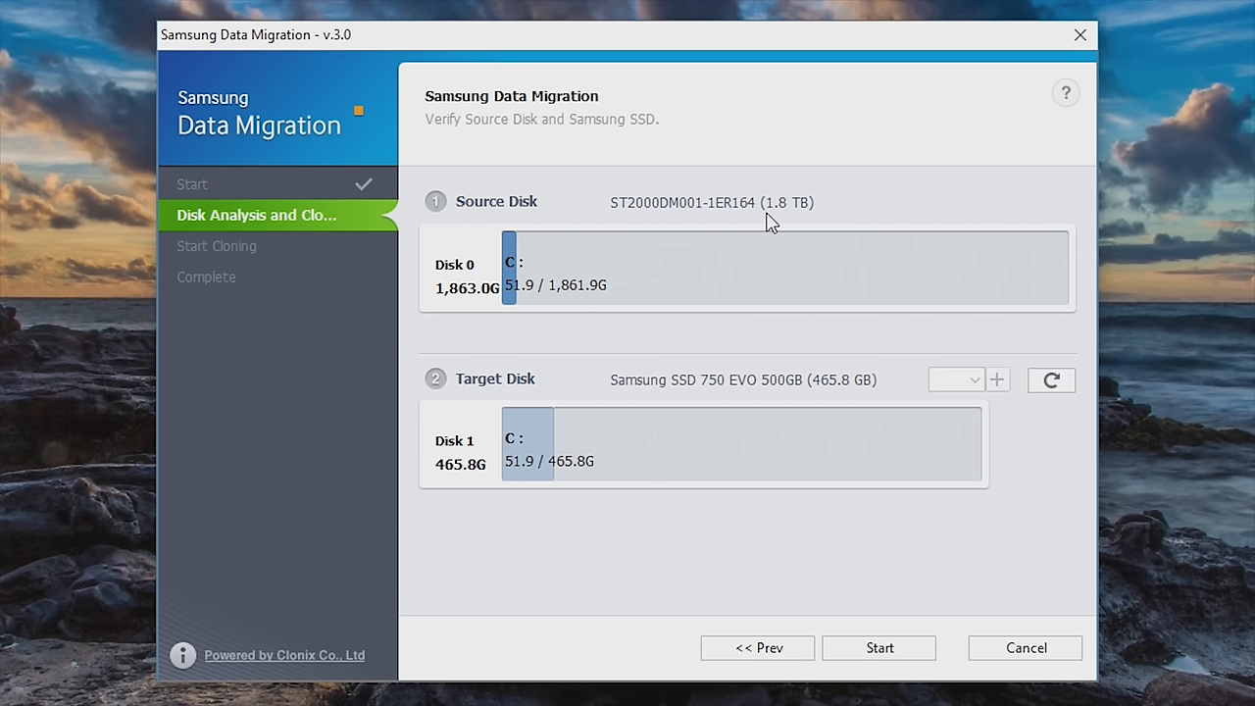
pyautogui.moveTo(830, 391)
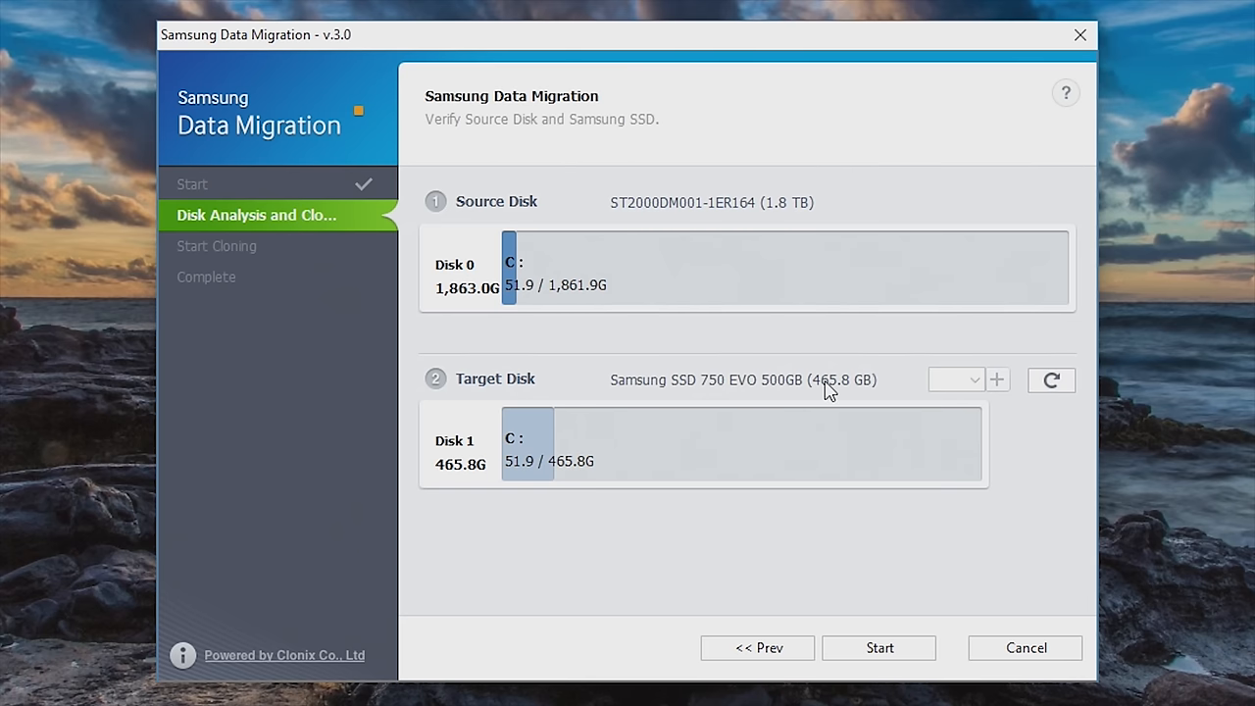
pyautogui.moveTo(812, 404)
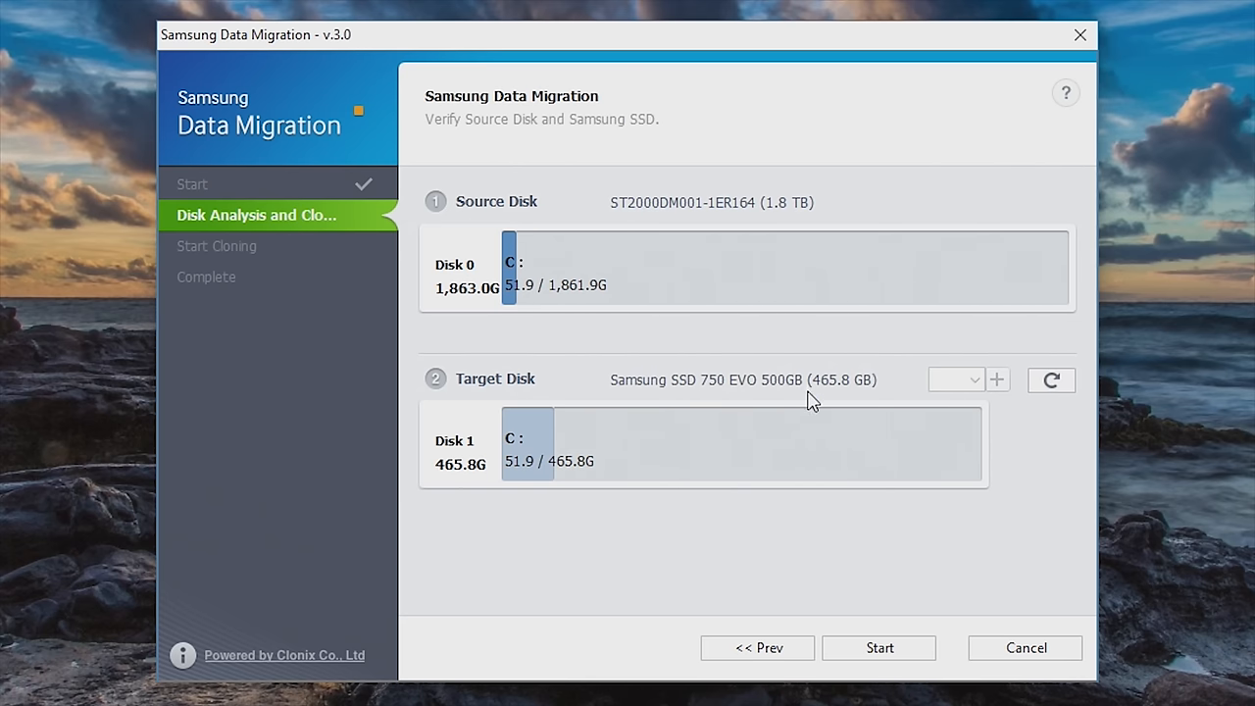
pyautogui.moveTo(822, 459)
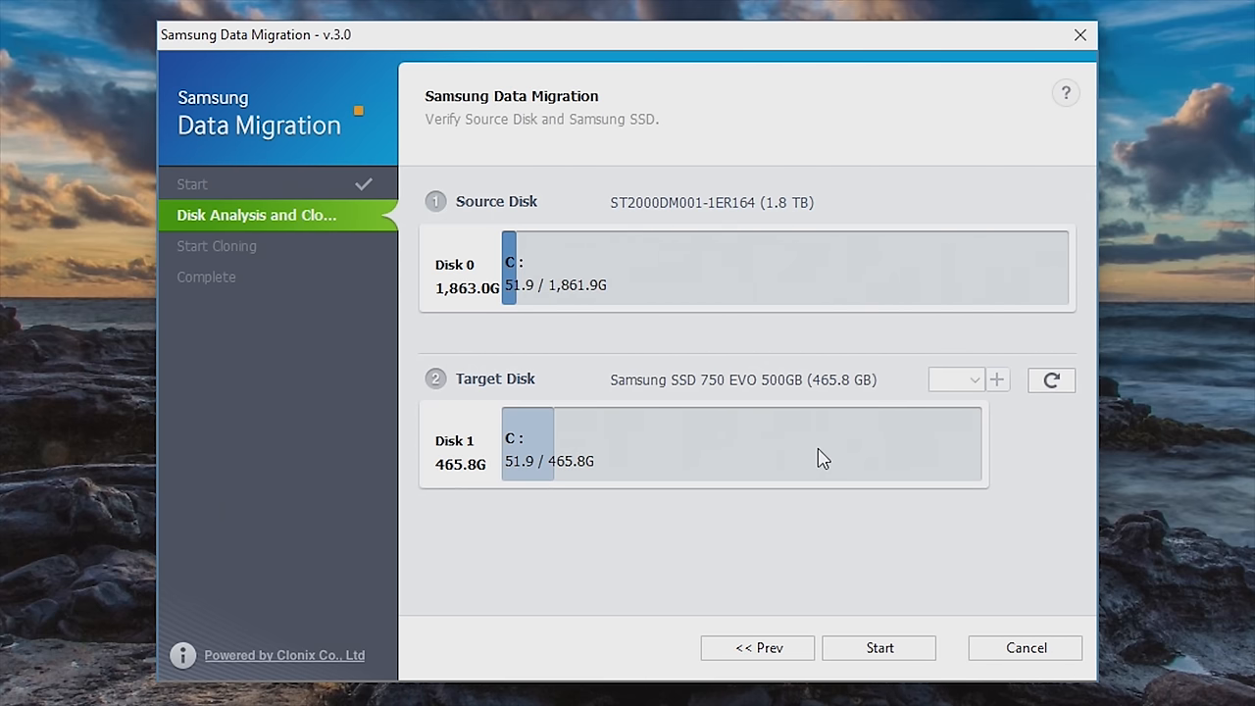
pyautogui.moveTo(871, 648)
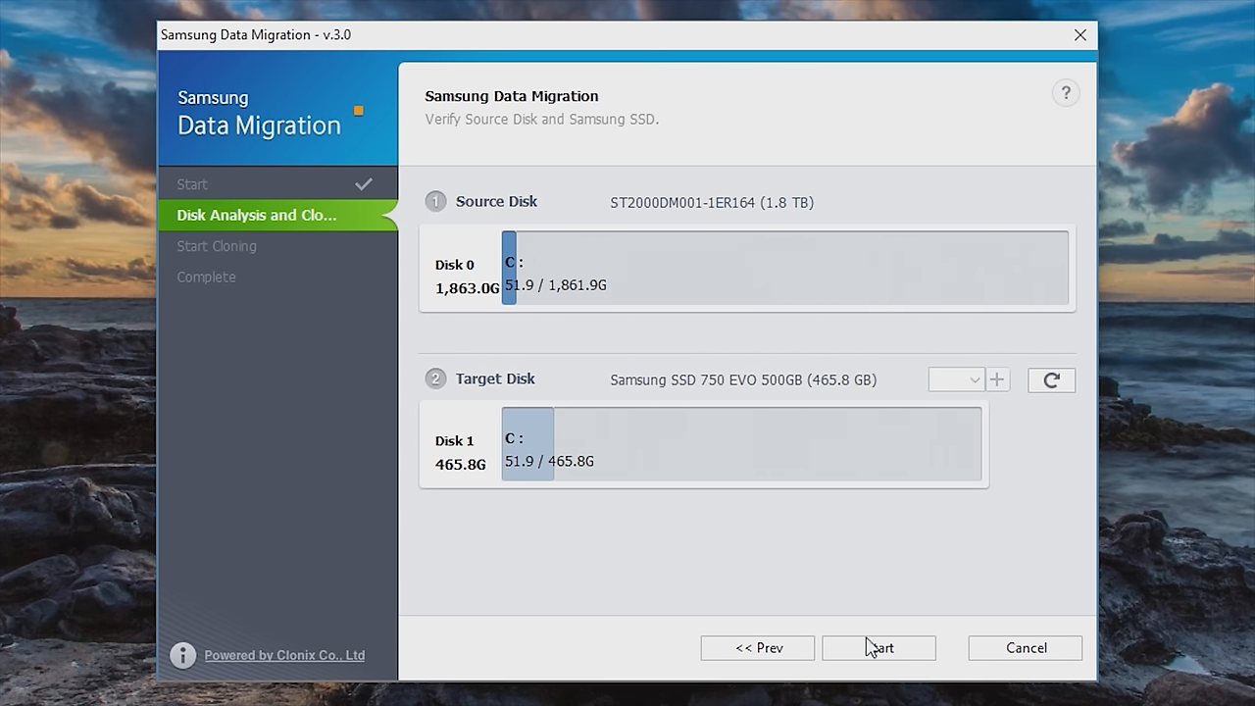
# Start cloning C: onto the Samsung SSD, confirming the data-loss warning with Yes
pyautogui.click(879, 647)
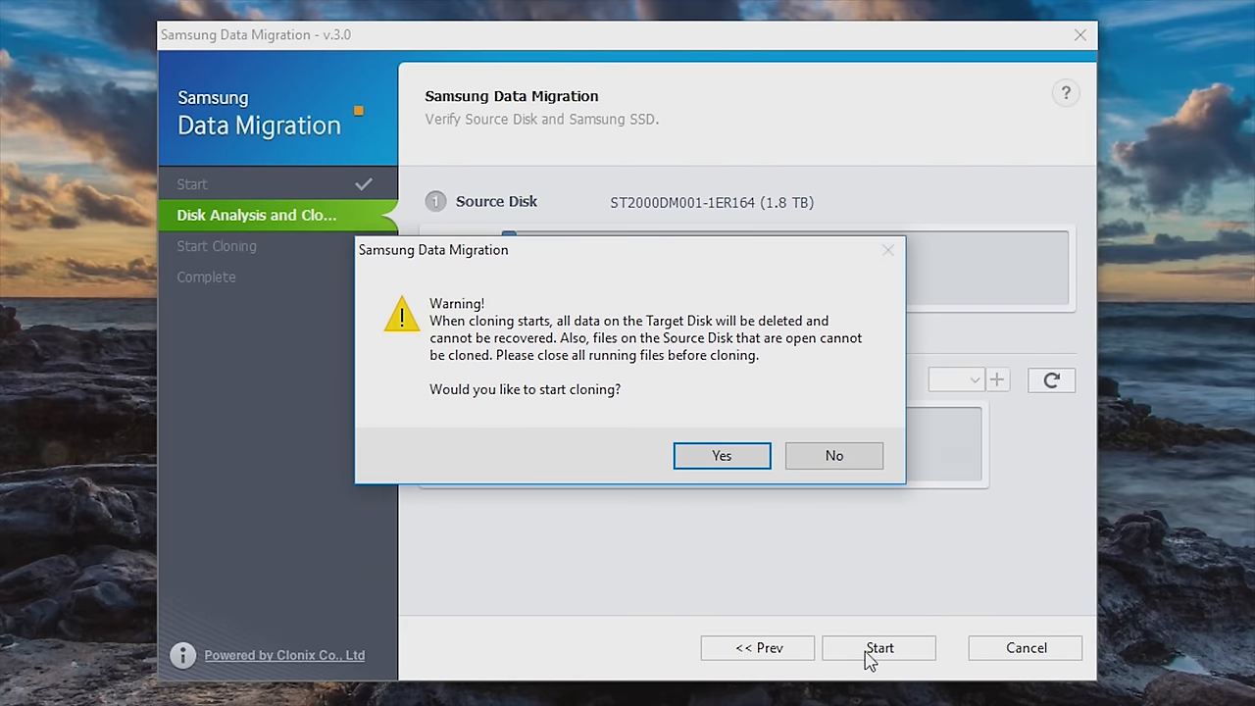
pyautogui.moveTo(604, 600)
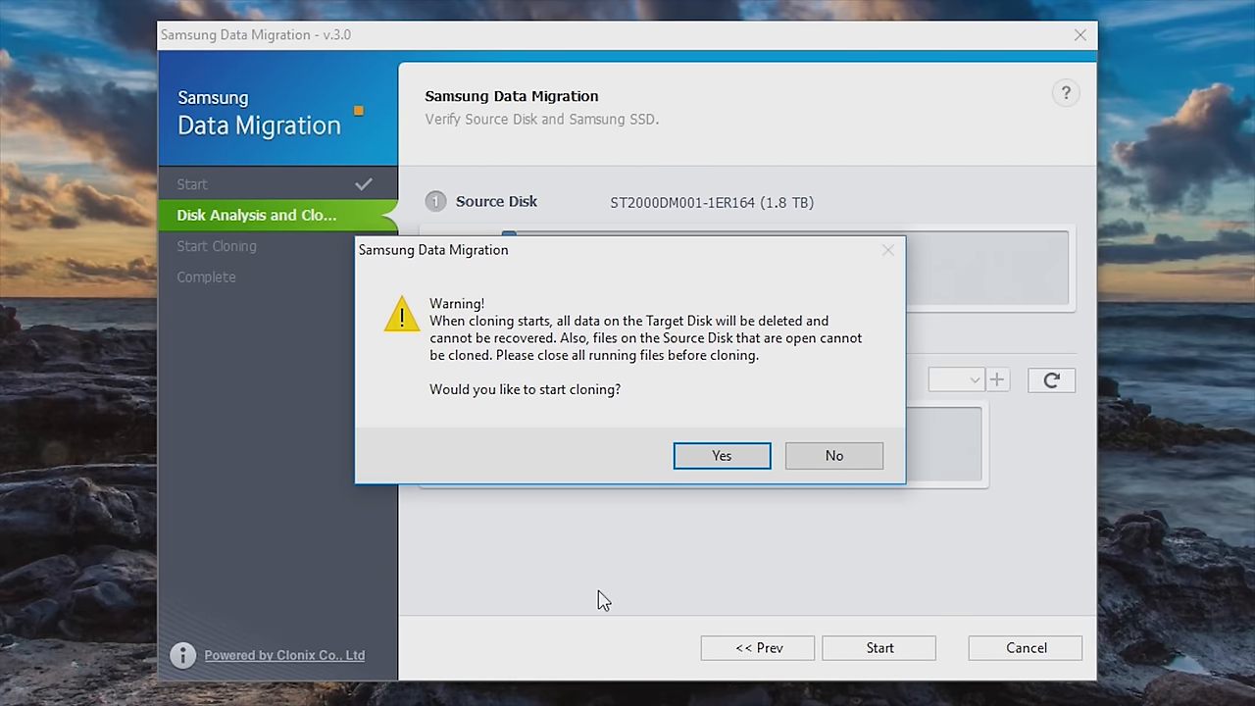
pyautogui.moveTo(670, 406)
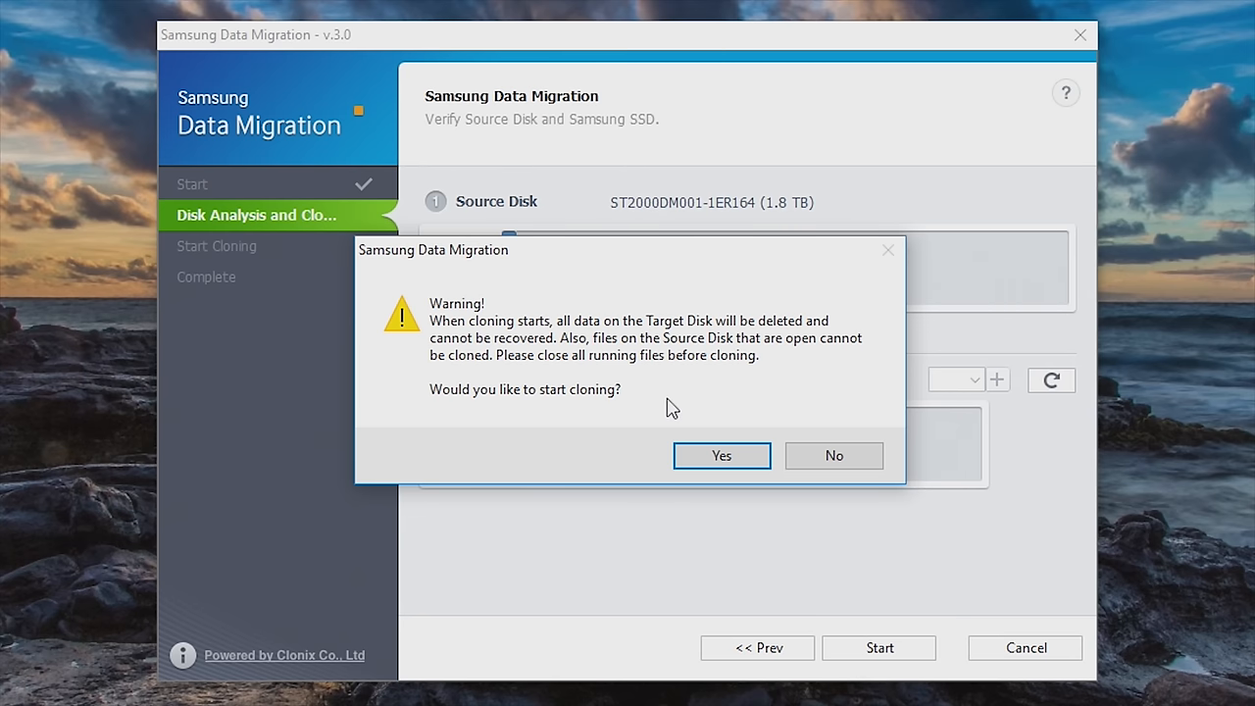
pyautogui.click(722, 455)
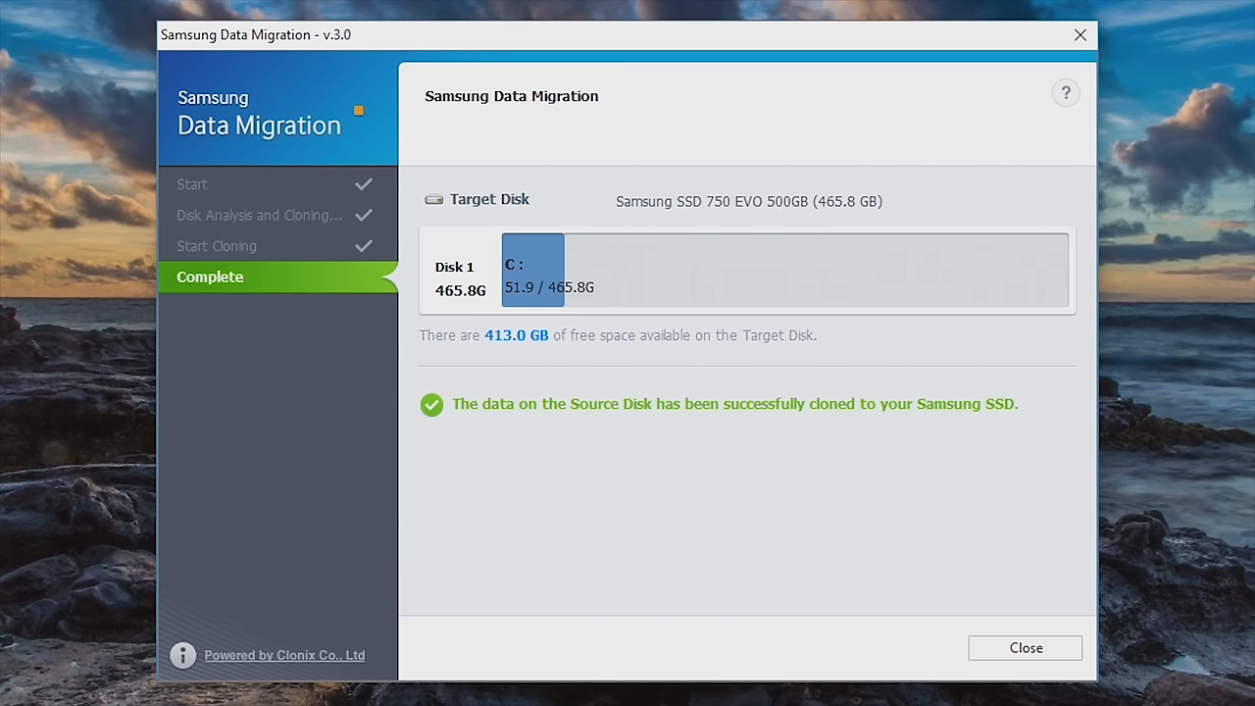
# Close Data Migration, view This PC showing Windows (C:) 412 GB free of 464 GB, and launch Disk Management
pyautogui.click(1024, 647)
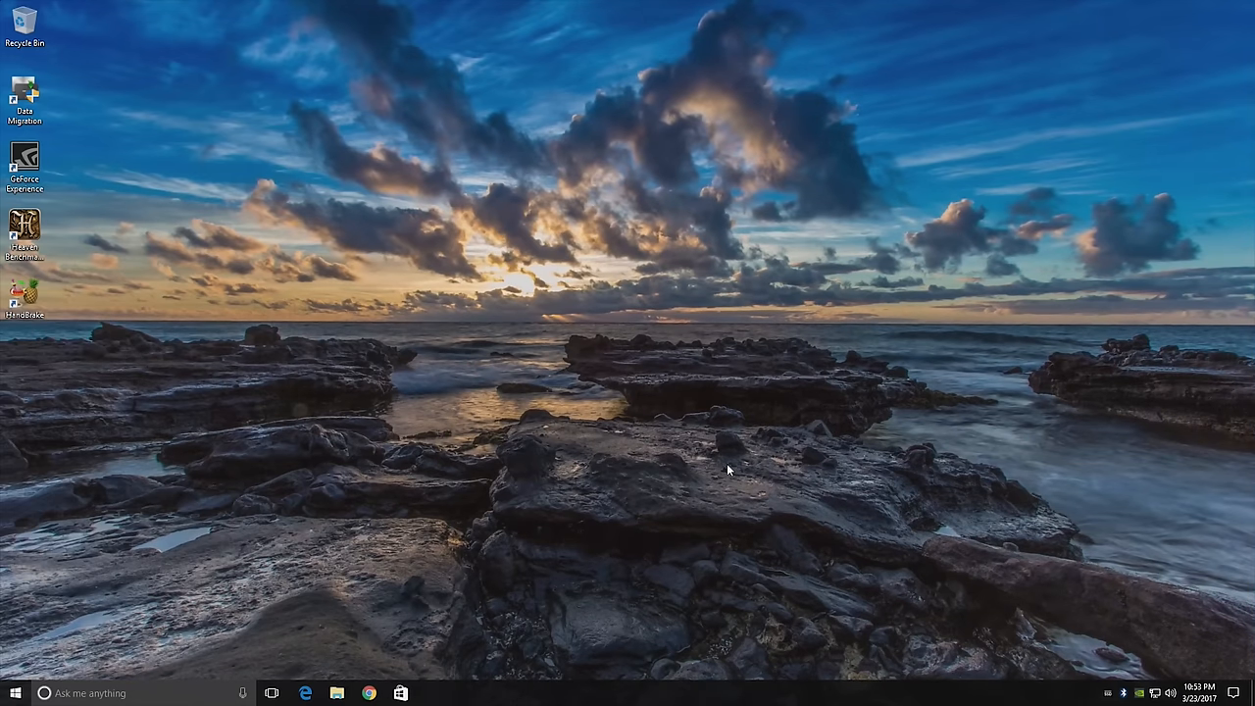
pyautogui.click(337, 695)
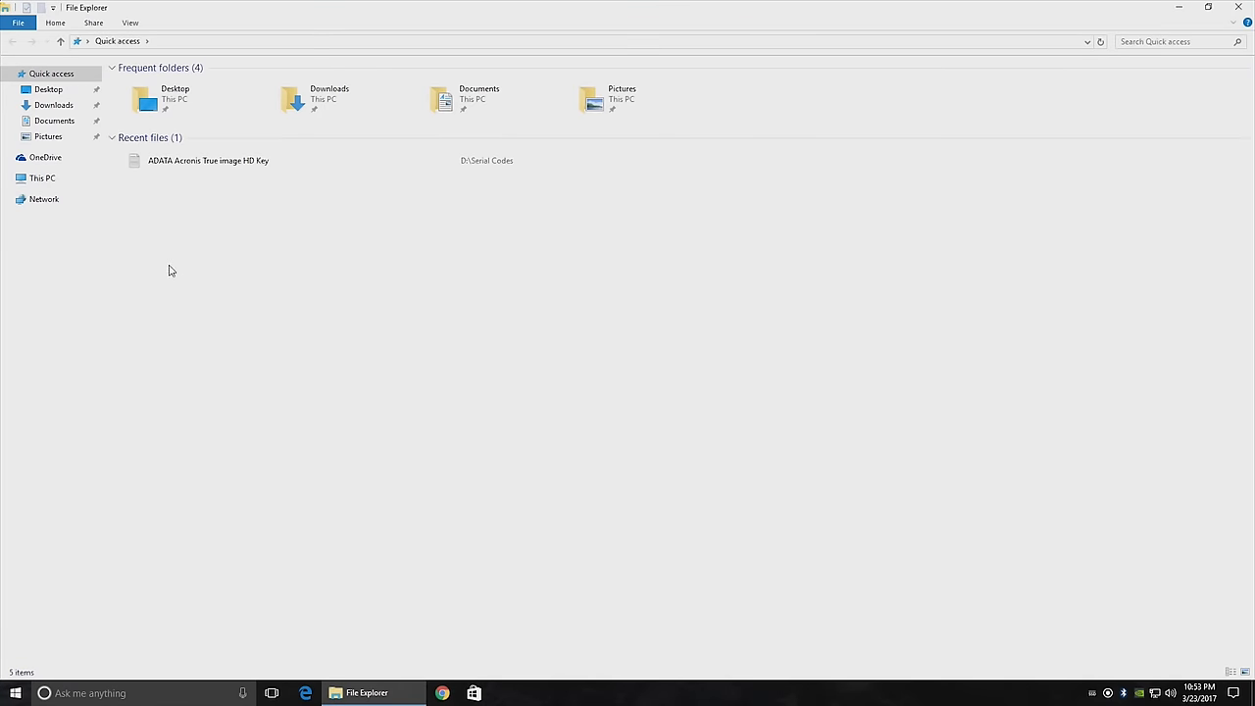
pyautogui.click(43, 177)
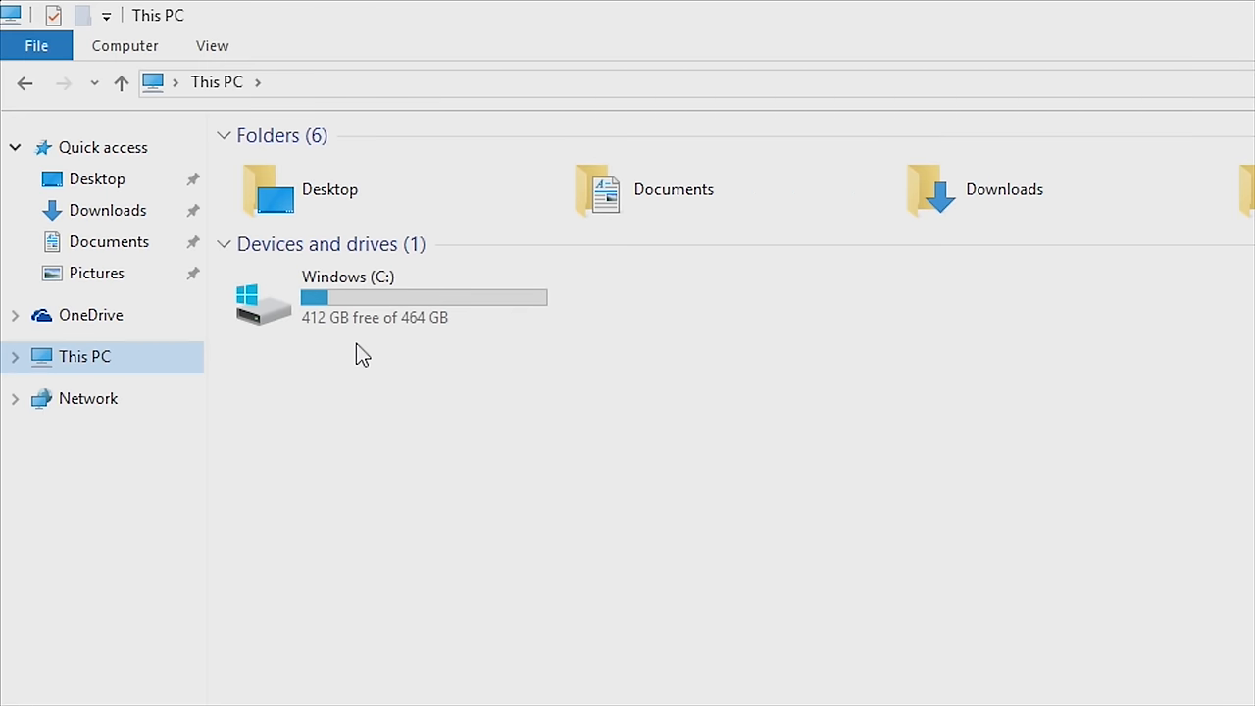
pyautogui.moveTo(435, 341)
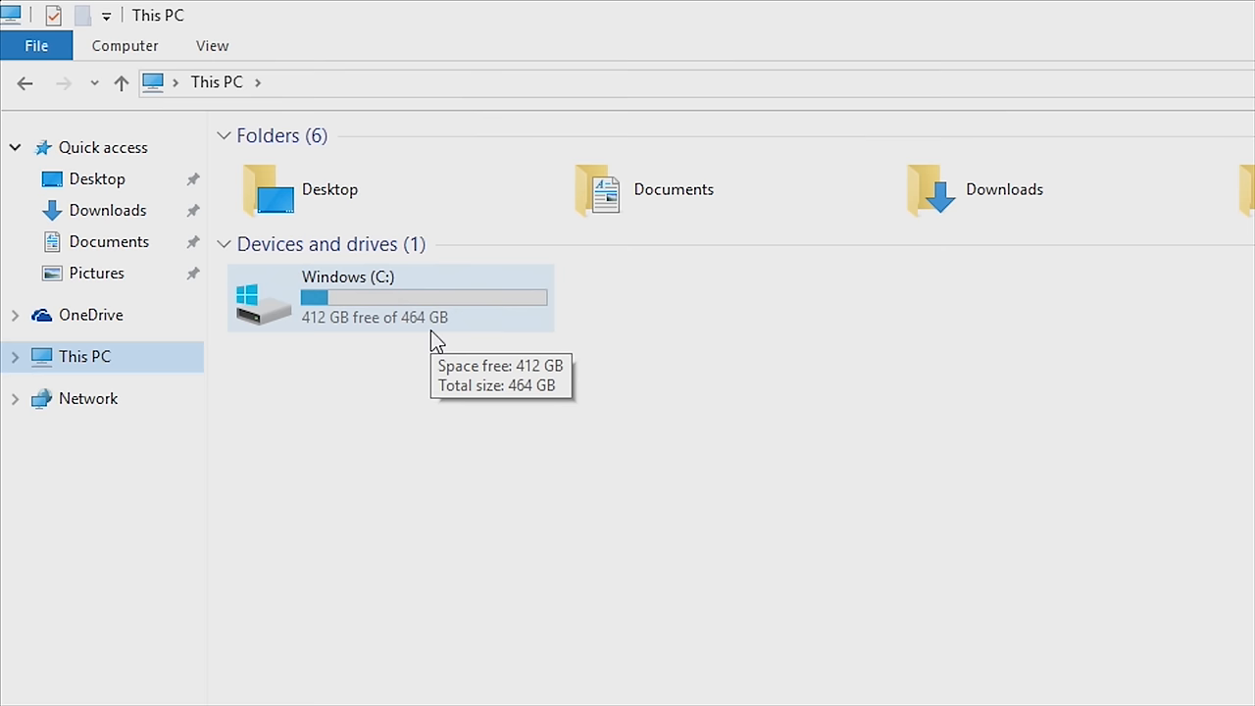
pyautogui.moveTo(867, 295)
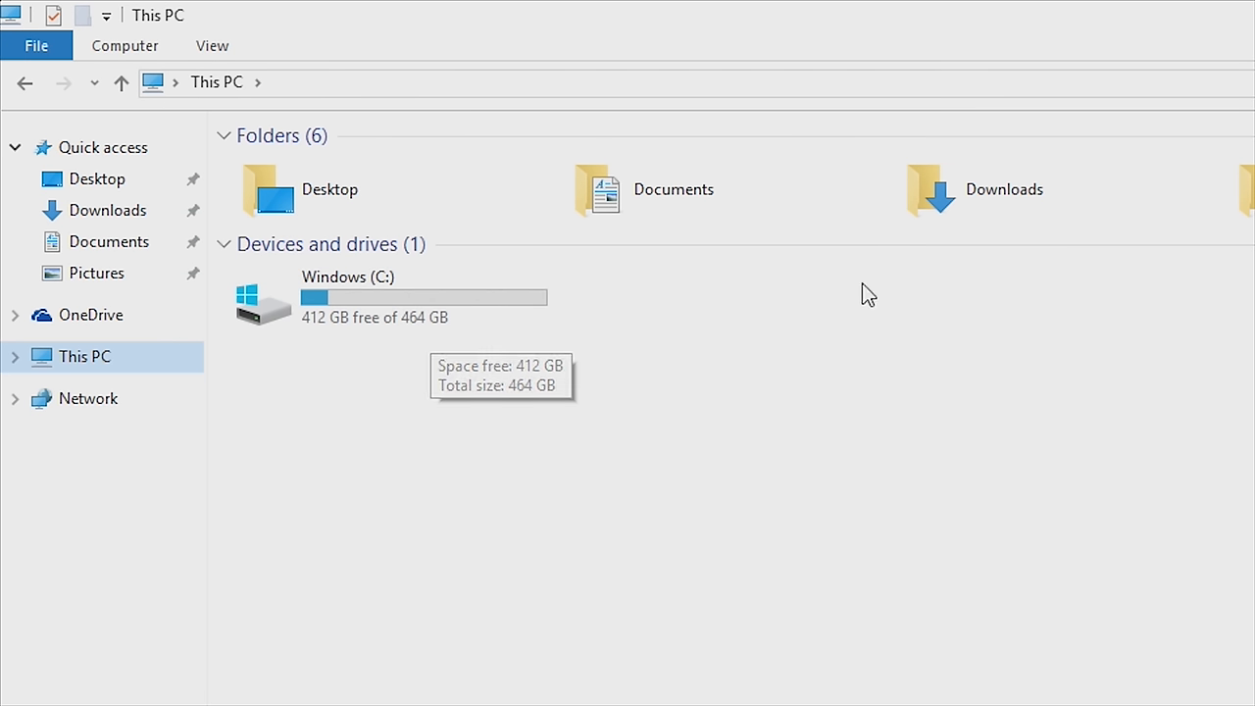
pyautogui.moveTo(777, 600)
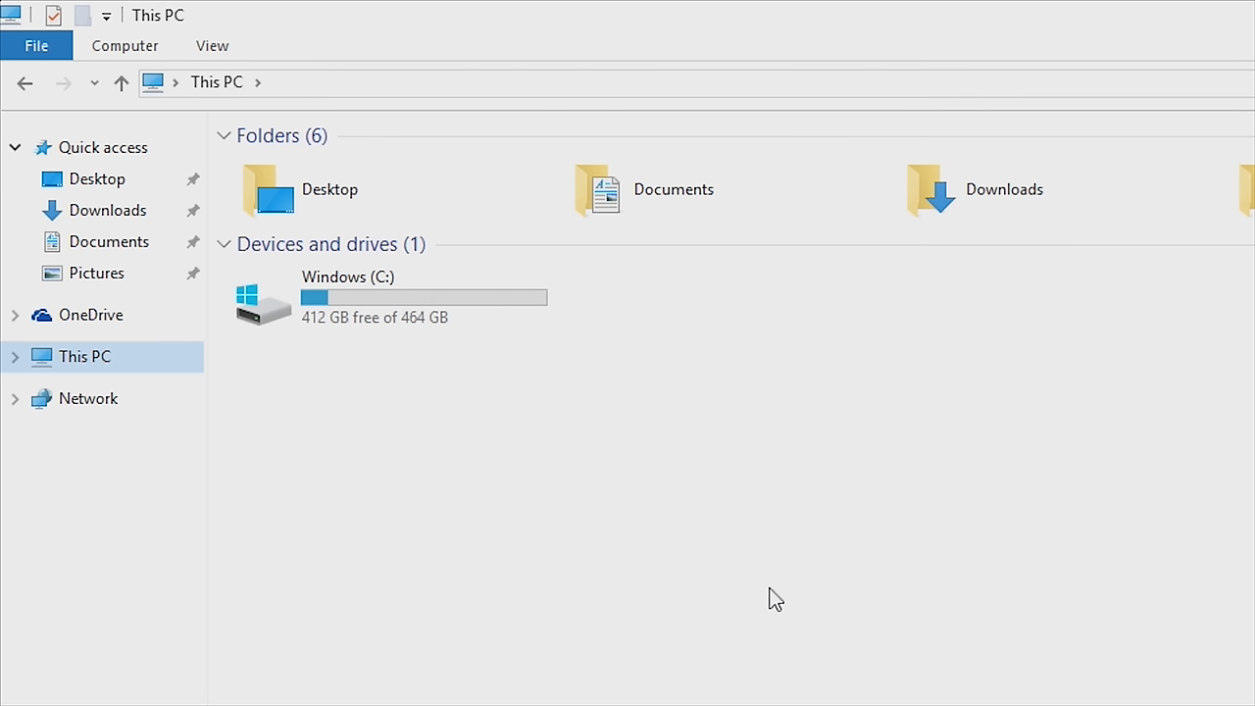
pyautogui.moveTo(781, 618)
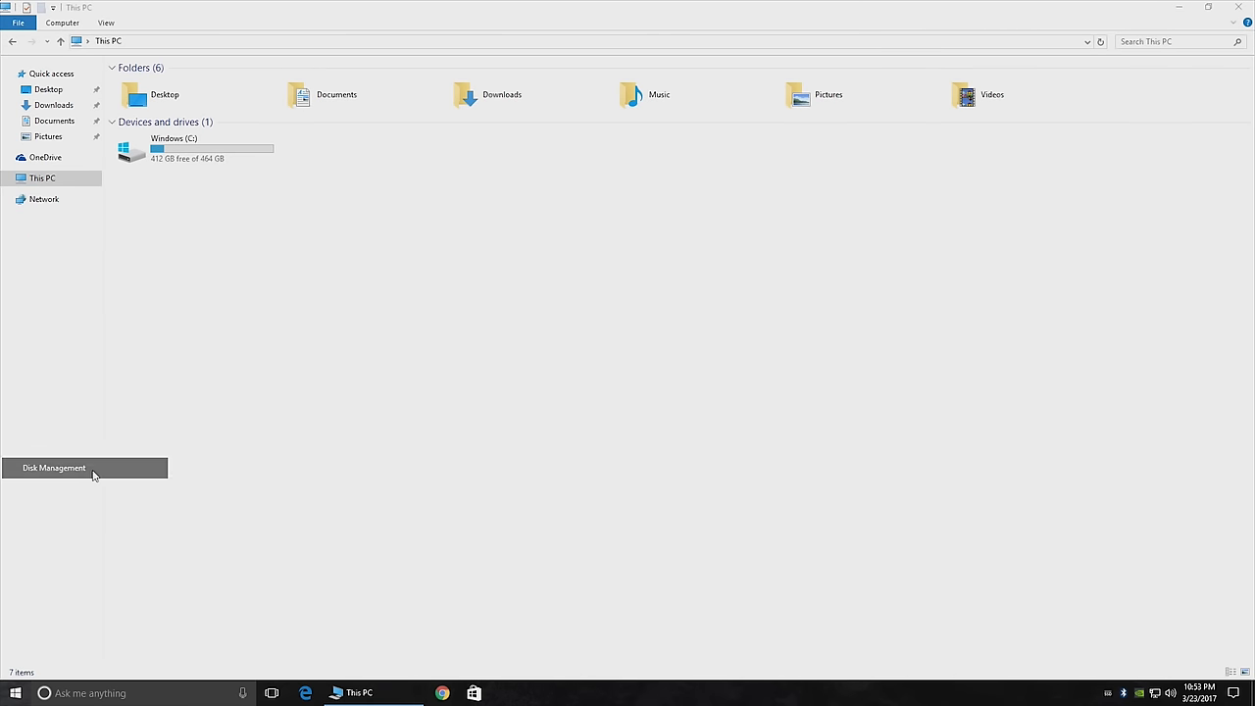
pyautogui.click(55, 467)
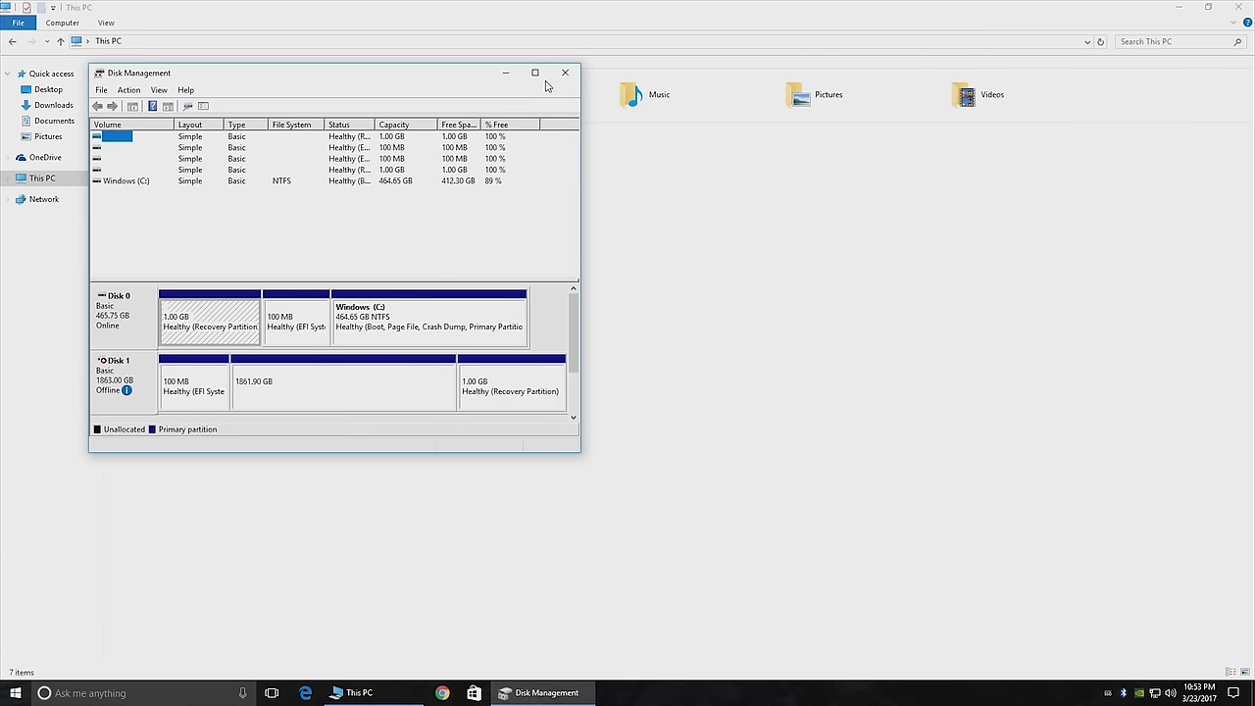
# Maximize Disk Management and view Windows (D:) with 1.76 TB free of 1.81 TB in This PC
pyautogui.click(535, 72)
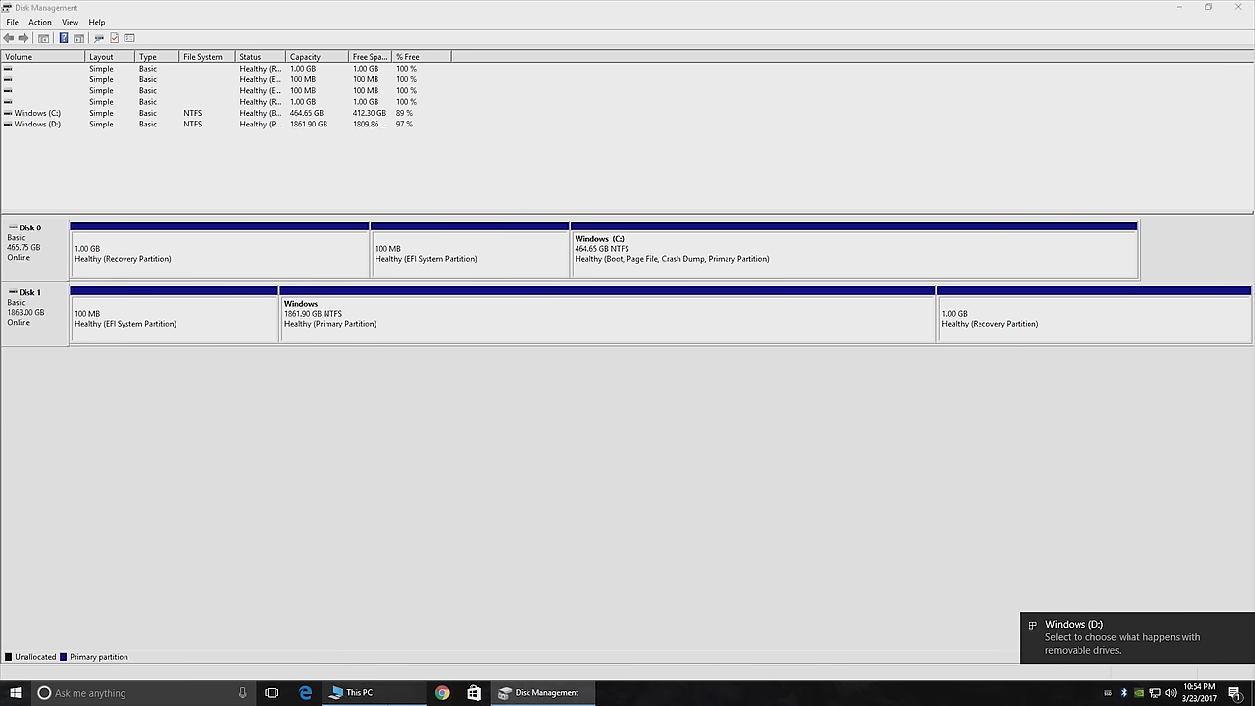
pyautogui.click(361, 694)
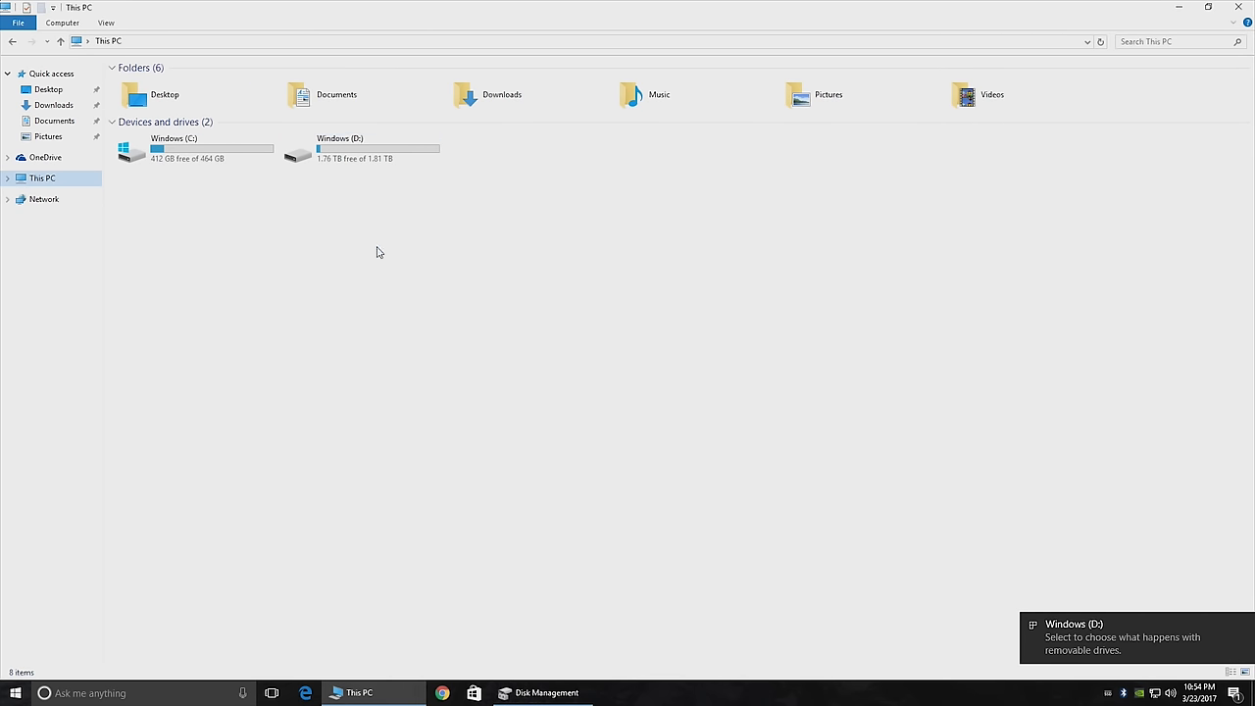
pyautogui.click(196, 147)
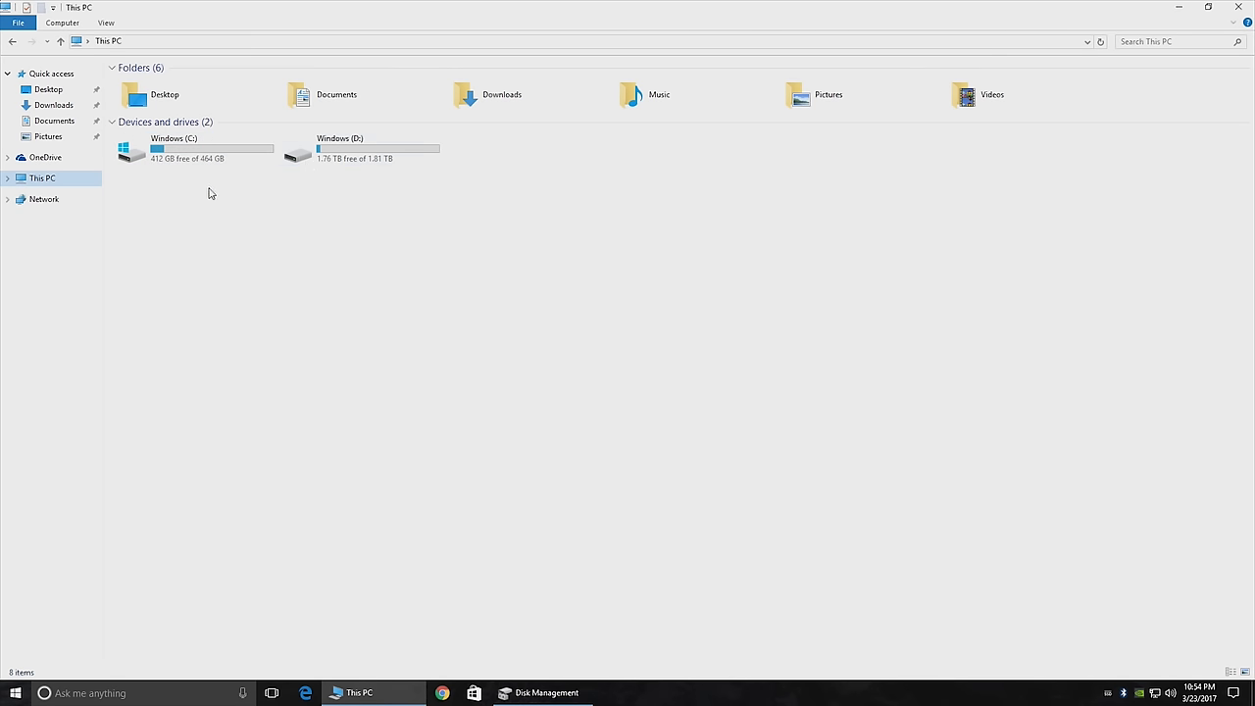
# Delete the Windows (D:) volume on Disk 1 and begin a New Simple Volume in the 1861.90 GB unallocated space
pyautogui.click(541, 694)
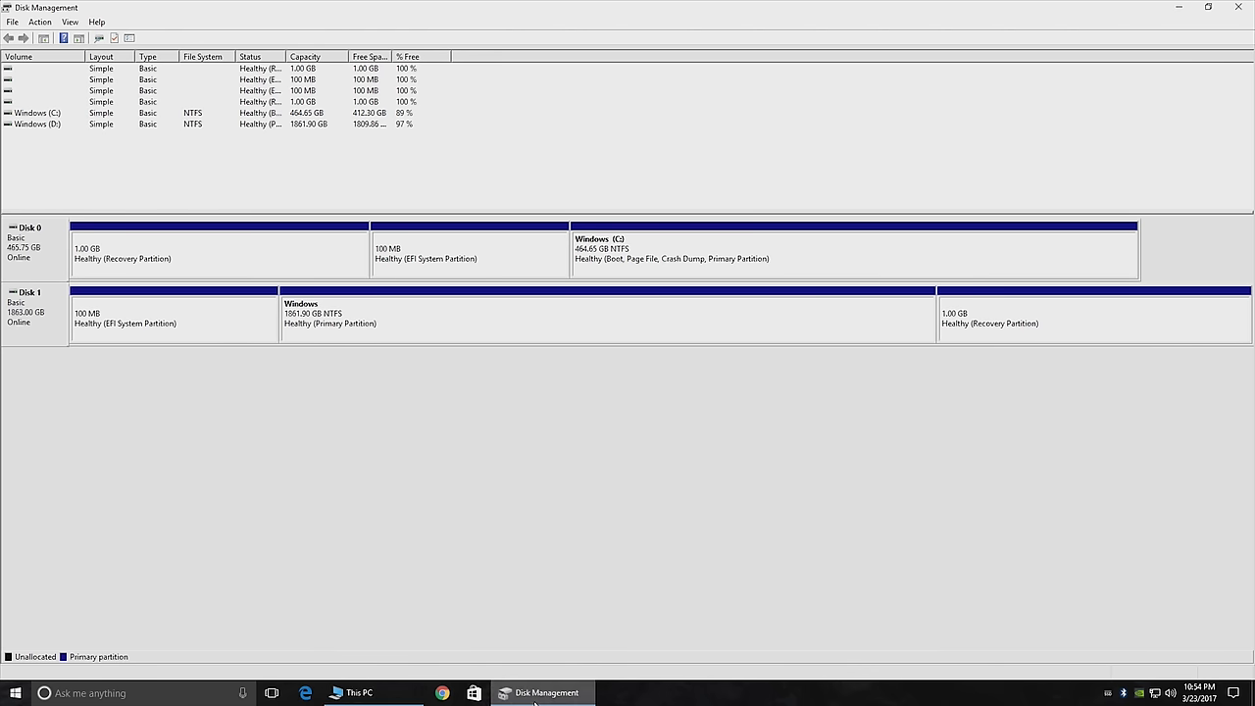
pyautogui.rightClick(333, 314)
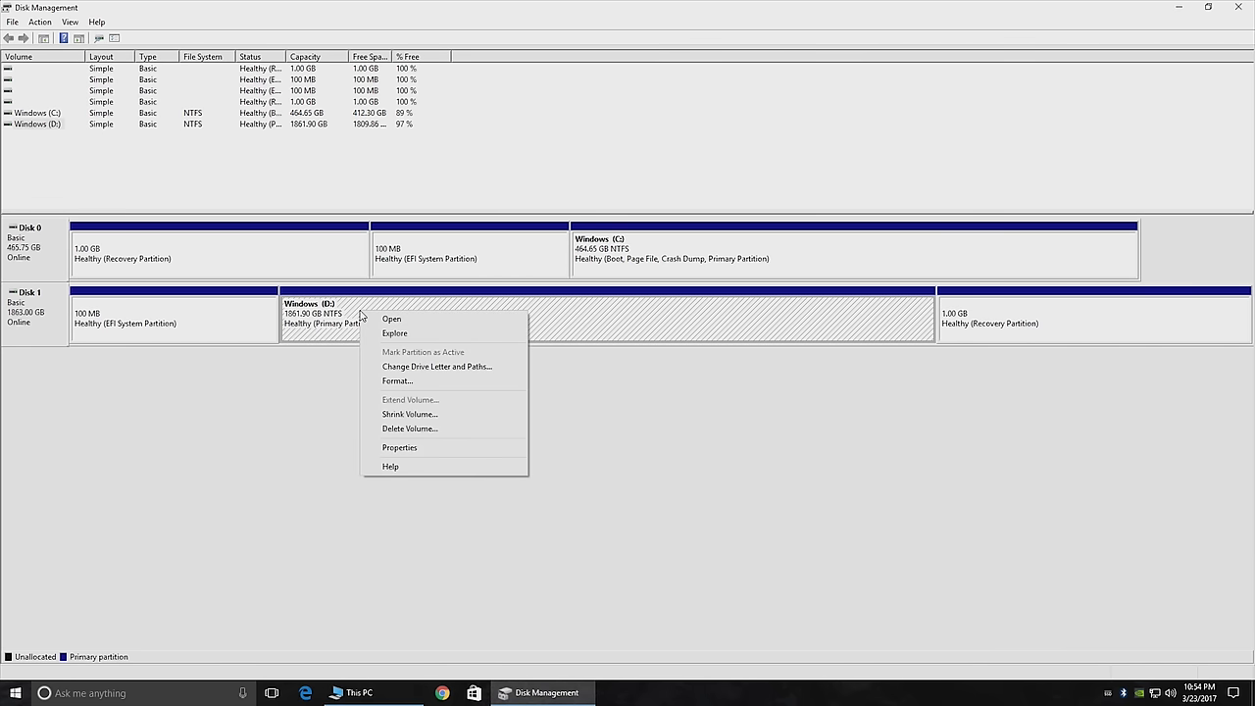
pyautogui.moveTo(420, 428)
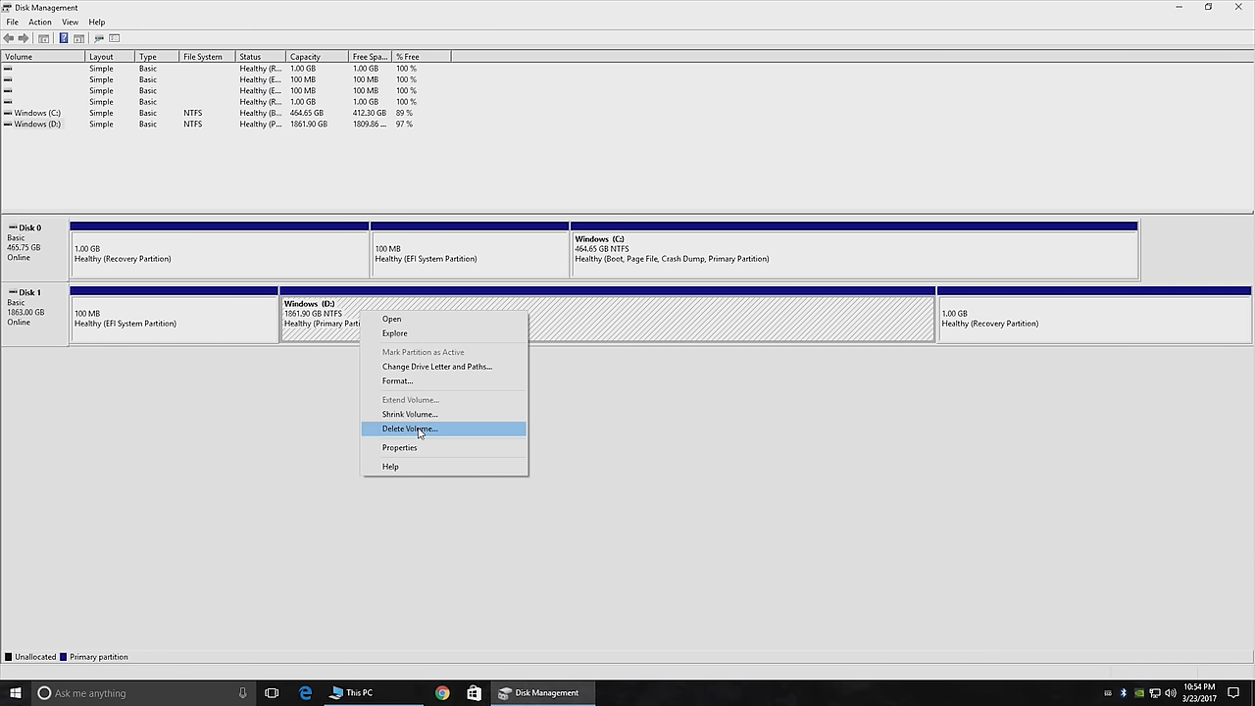
pyautogui.click(408, 427)
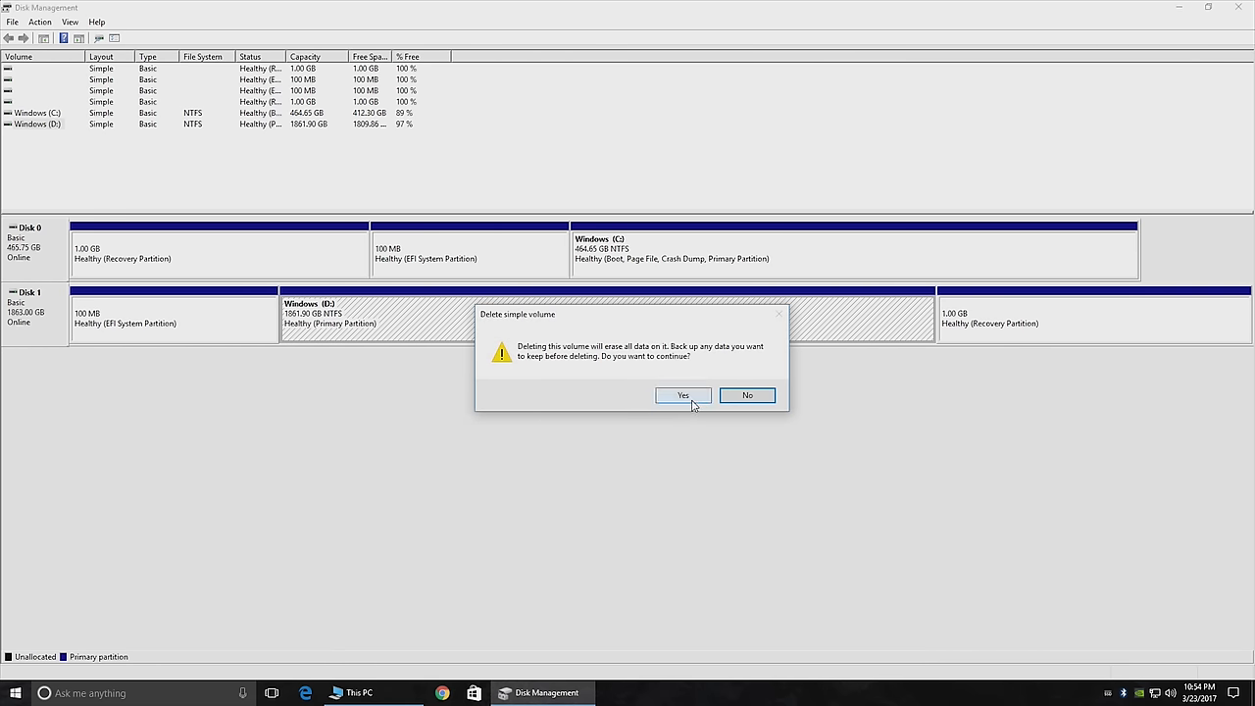
pyautogui.click(683, 396)
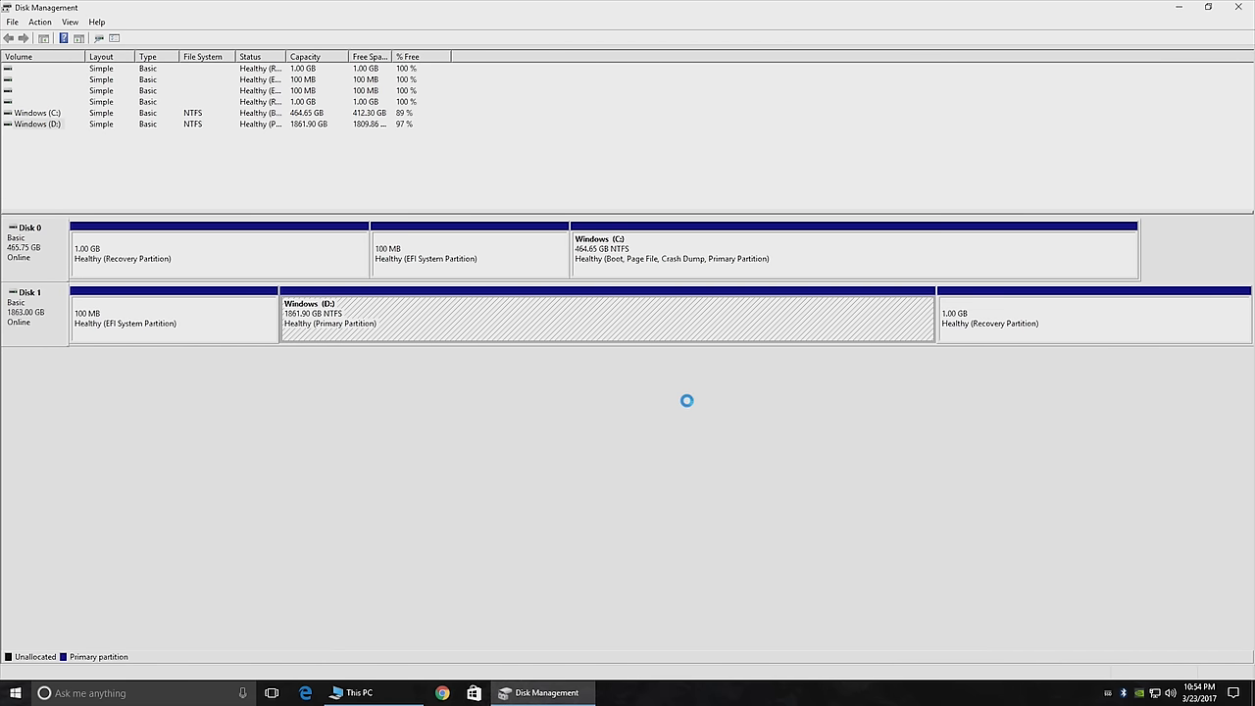
pyautogui.click(608, 318)
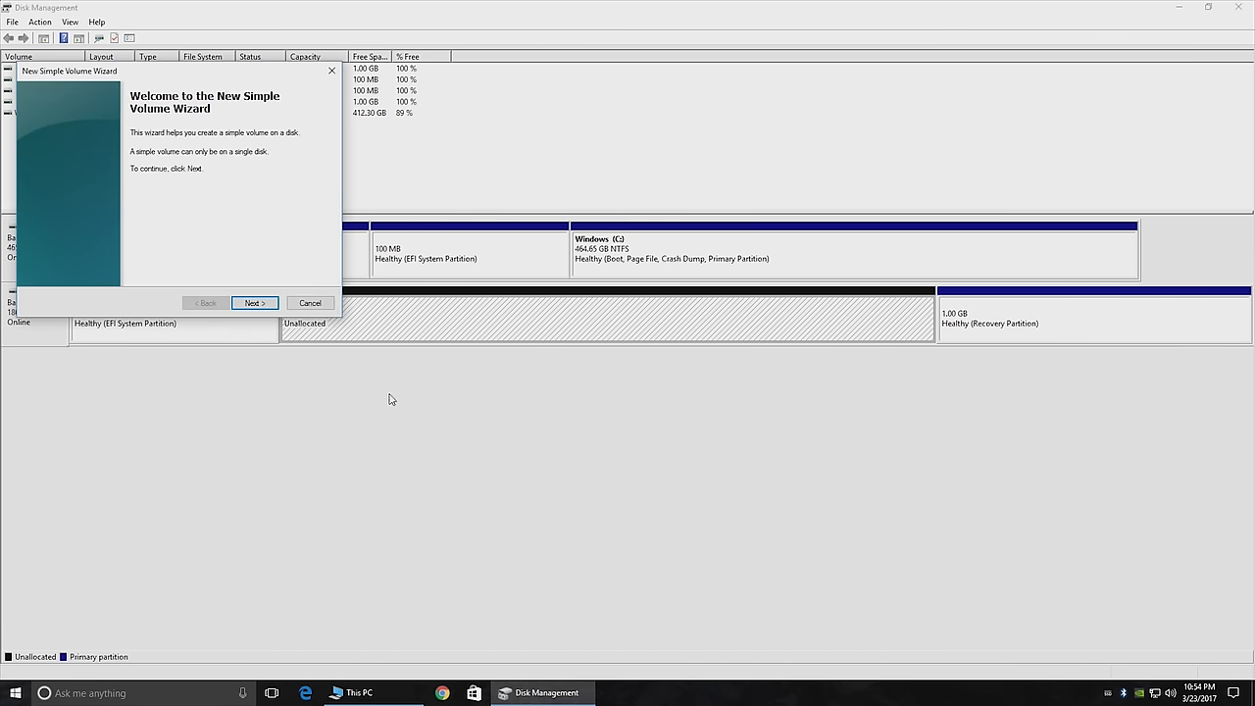
# Create a maximum-size NTFS quick-formatted volume labelled Data with drive letter E
pyautogui.click(255, 302)
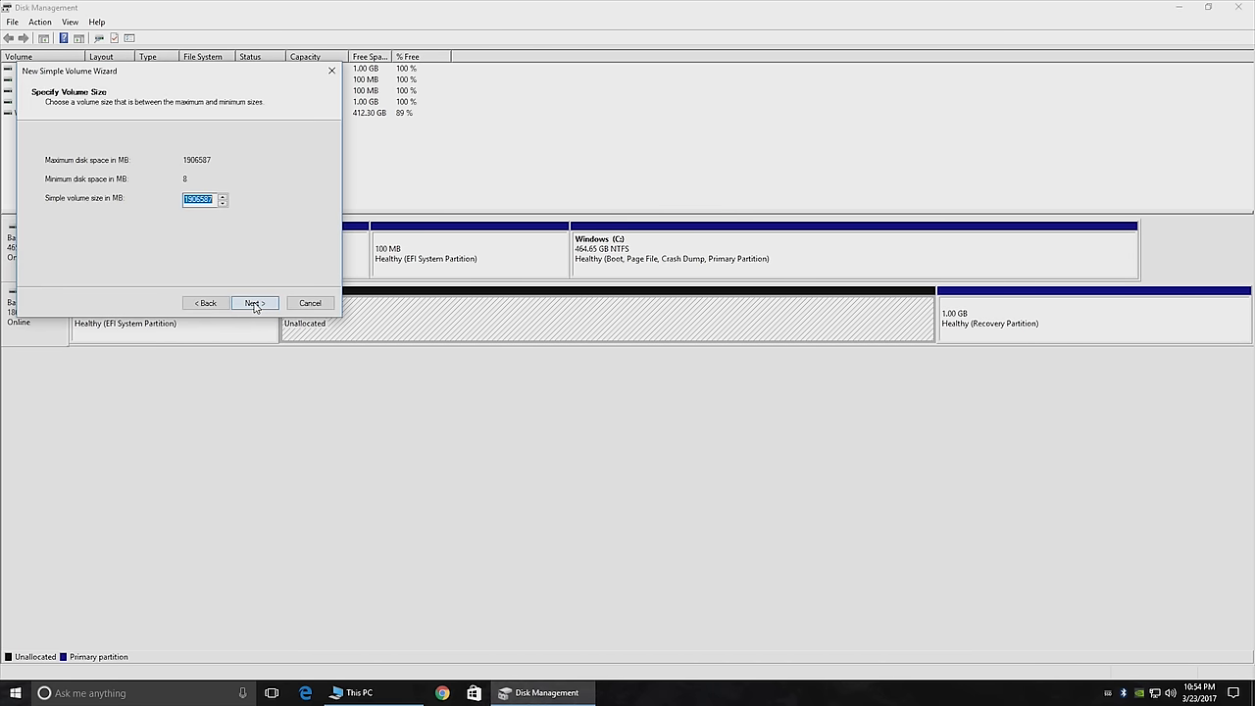
pyautogui.click(255, 302)
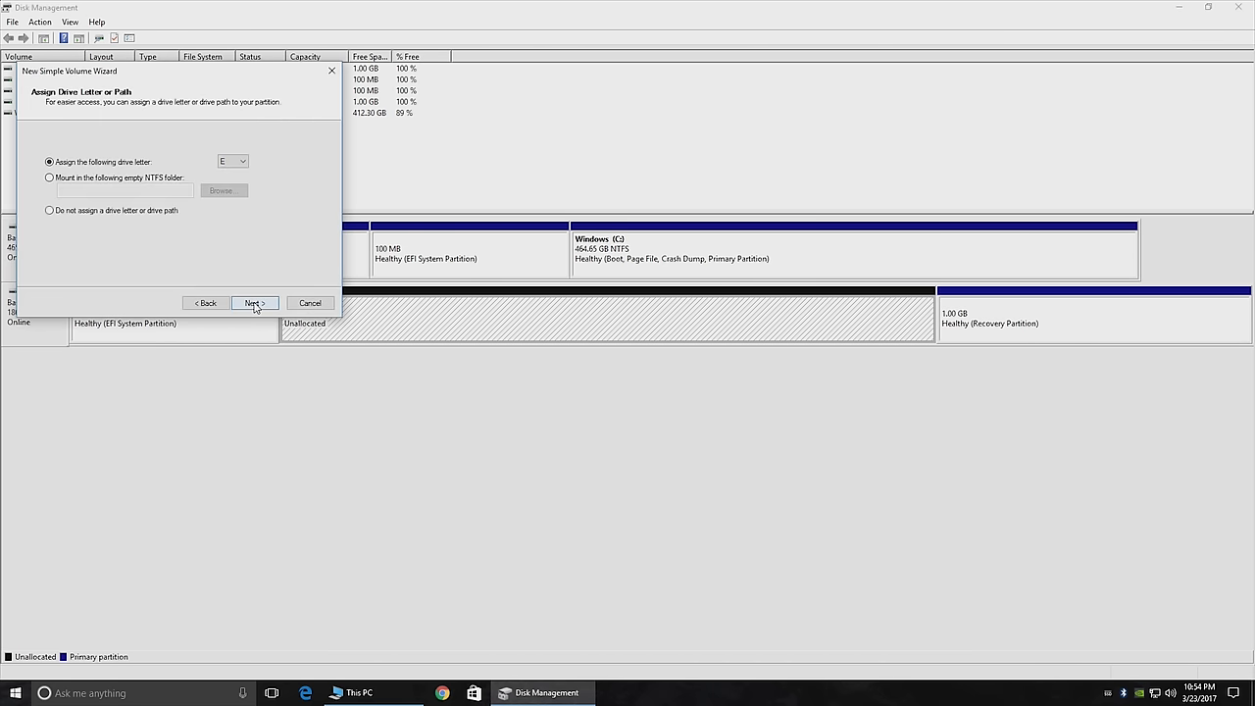
pyautogui.click(255, 302)
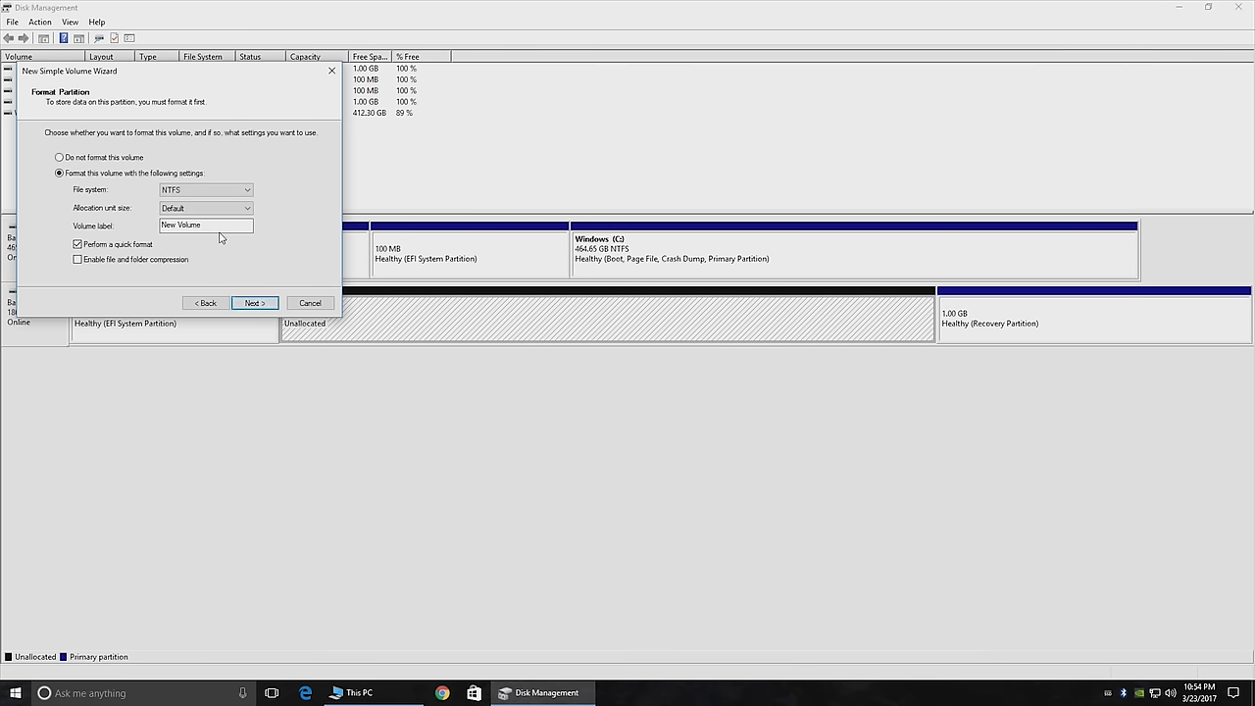
pyautogui.write('Dat')
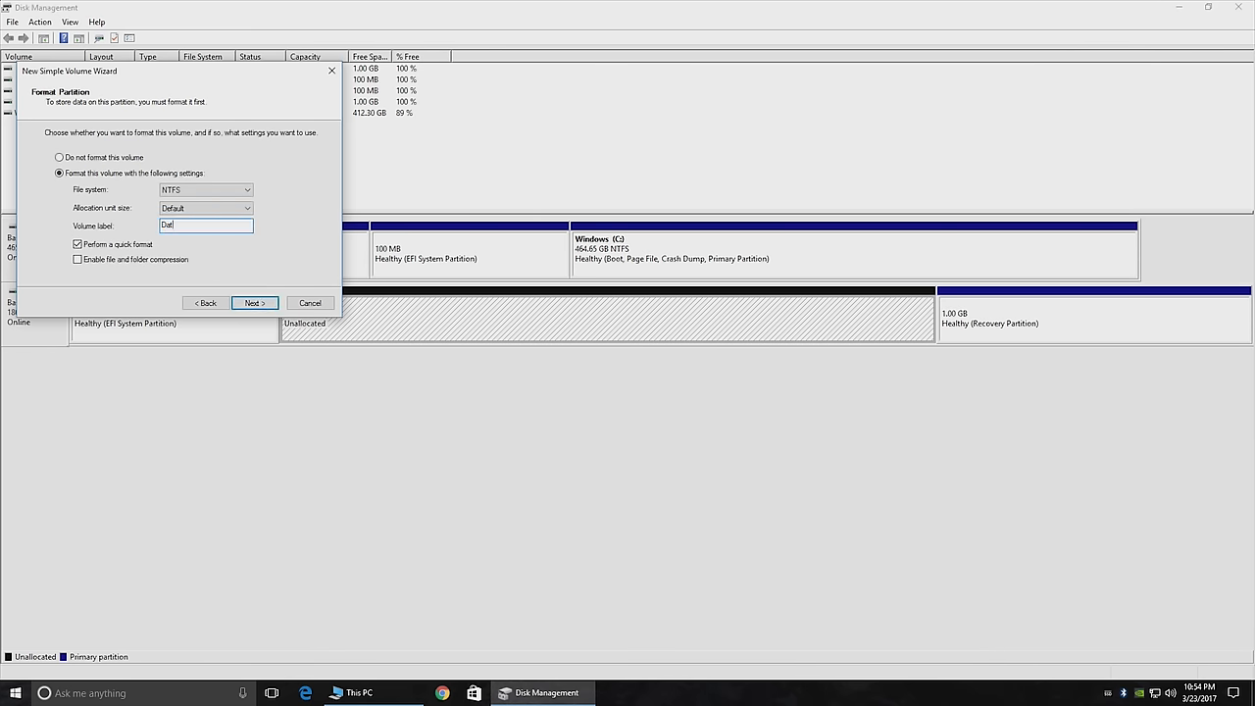
pyautogui.click(255, 302)
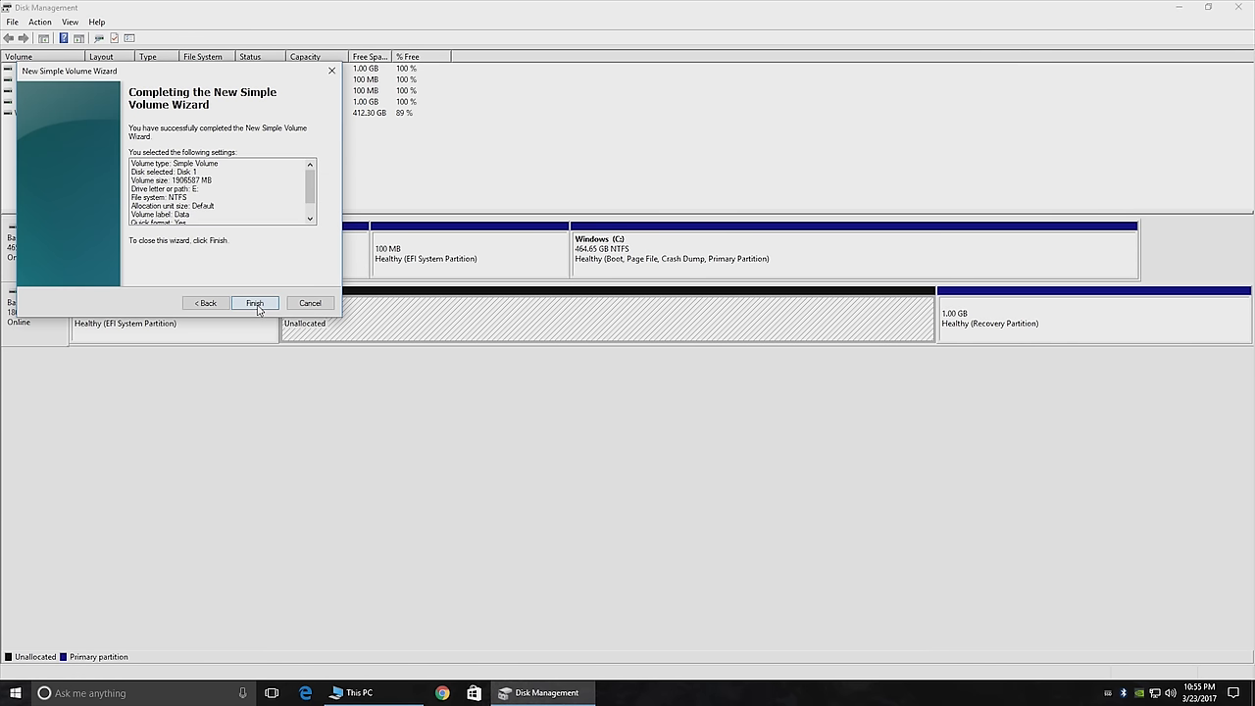
pyautogui.click(255, 302)
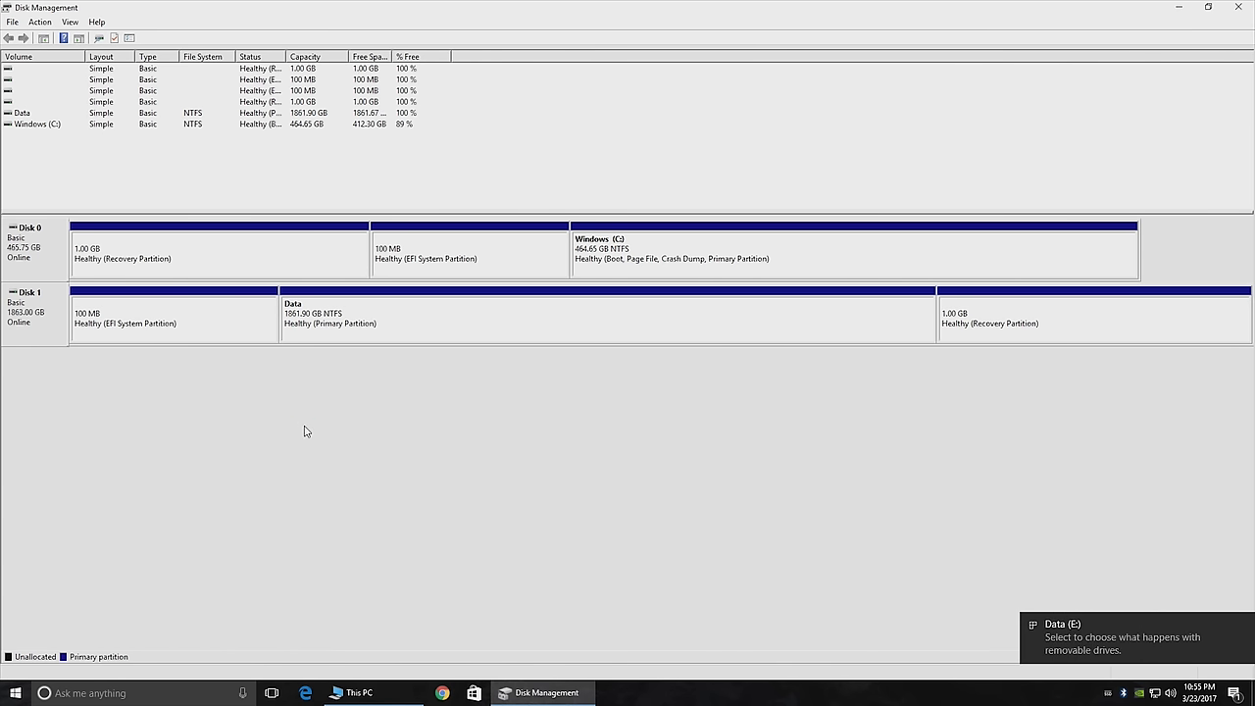
pyautogui.moveTo(92, 306)
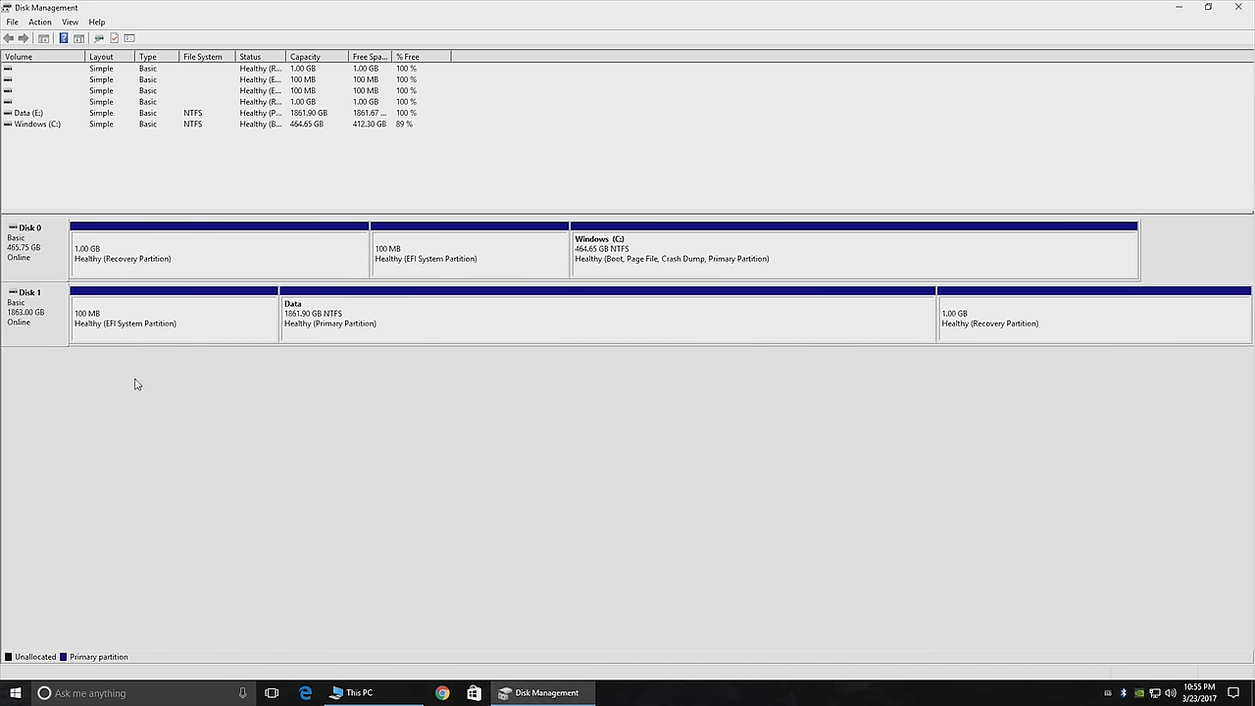
pyautogui.moveTo(1024, 316)
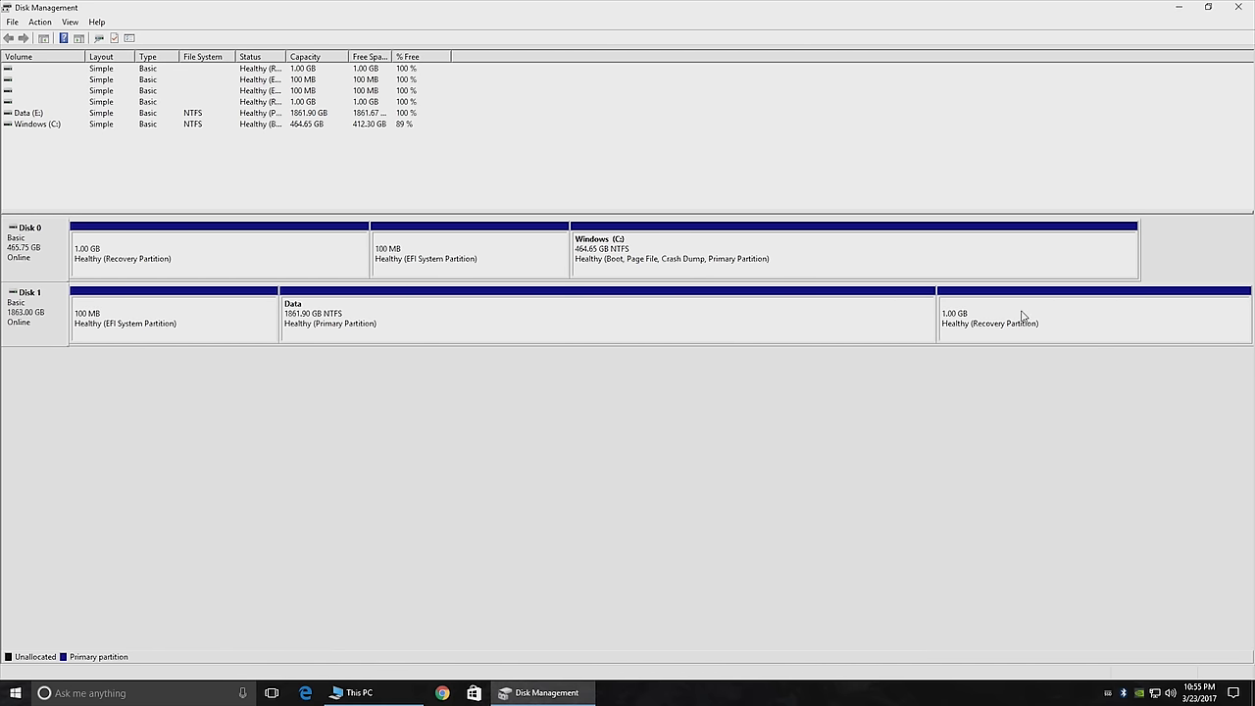
pyautogui.moveTo(984, 314)
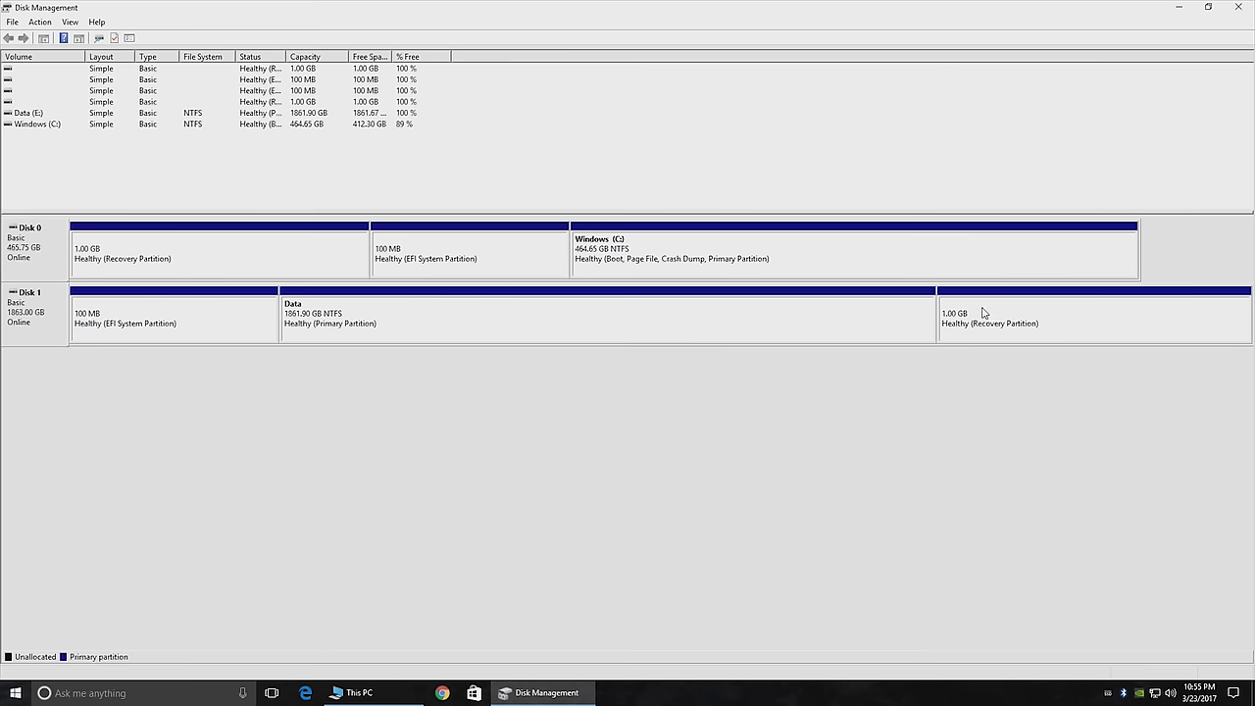
pyautogui.moveTo(1000, 314)
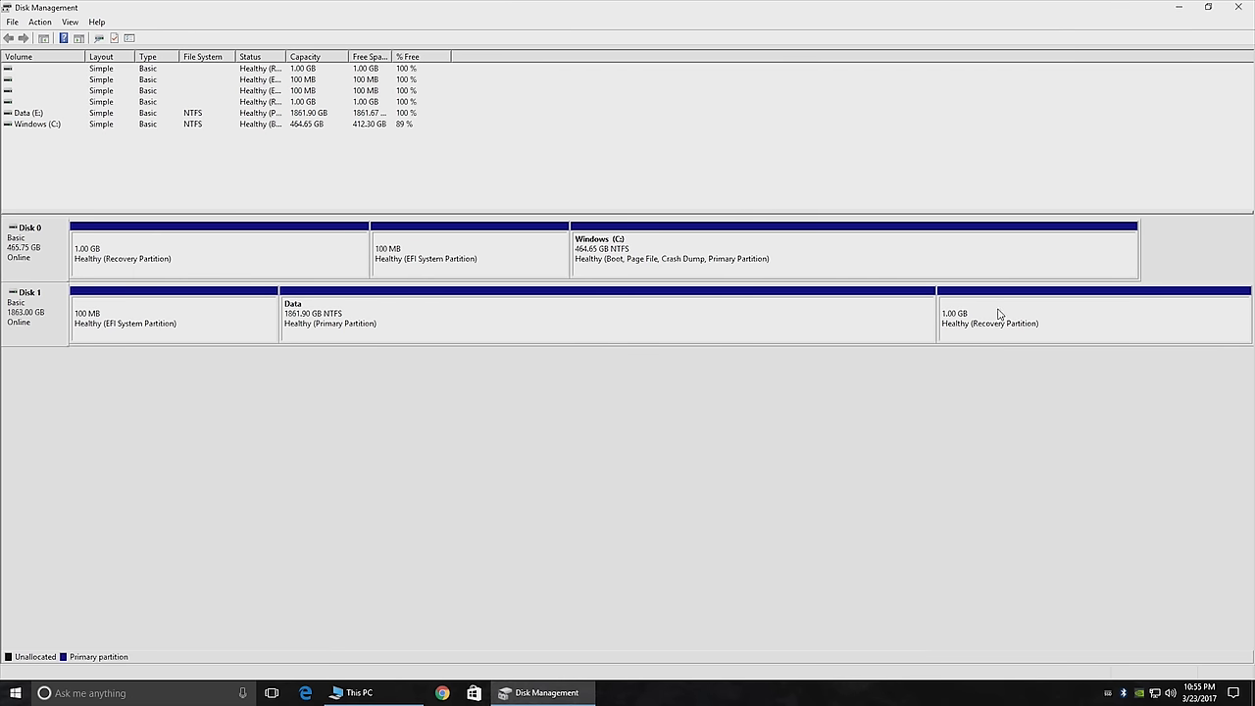
pyautogui.moveTo(422, 667)
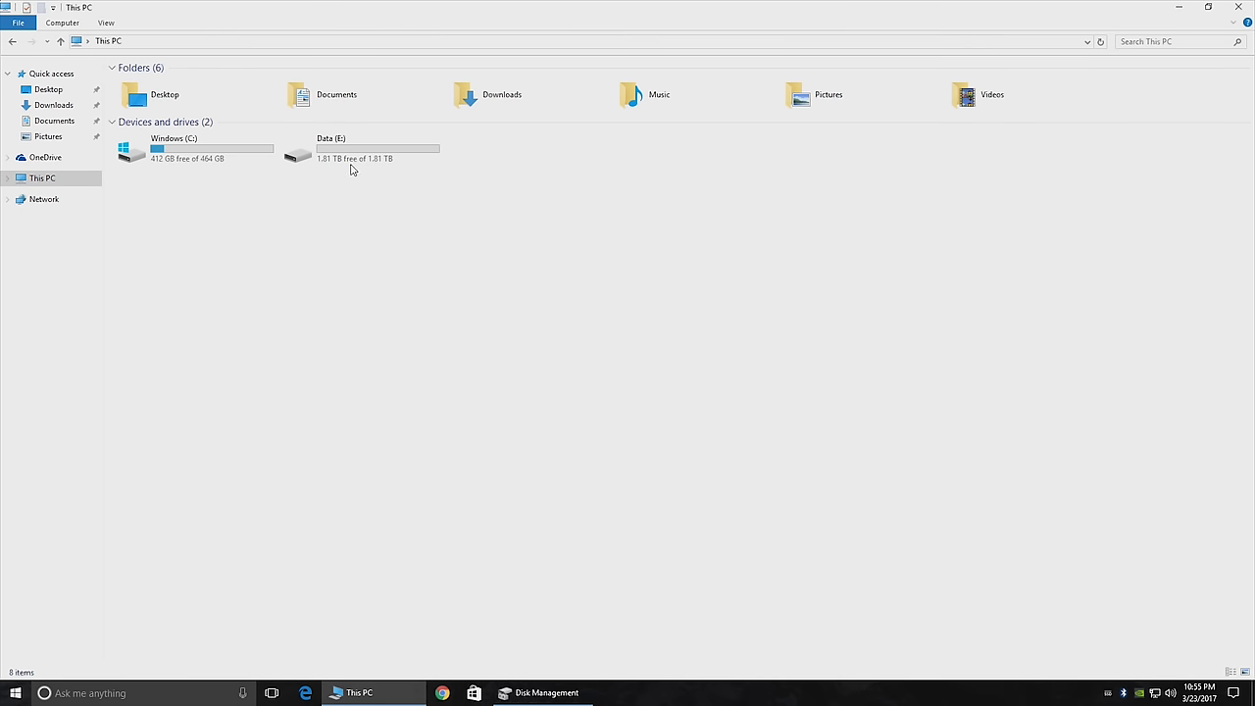
# Browse Windows (C:) showing Program Files, Users and Windows, return to This PC and close Explorer
pyautogui.doubleClick(298, 149)
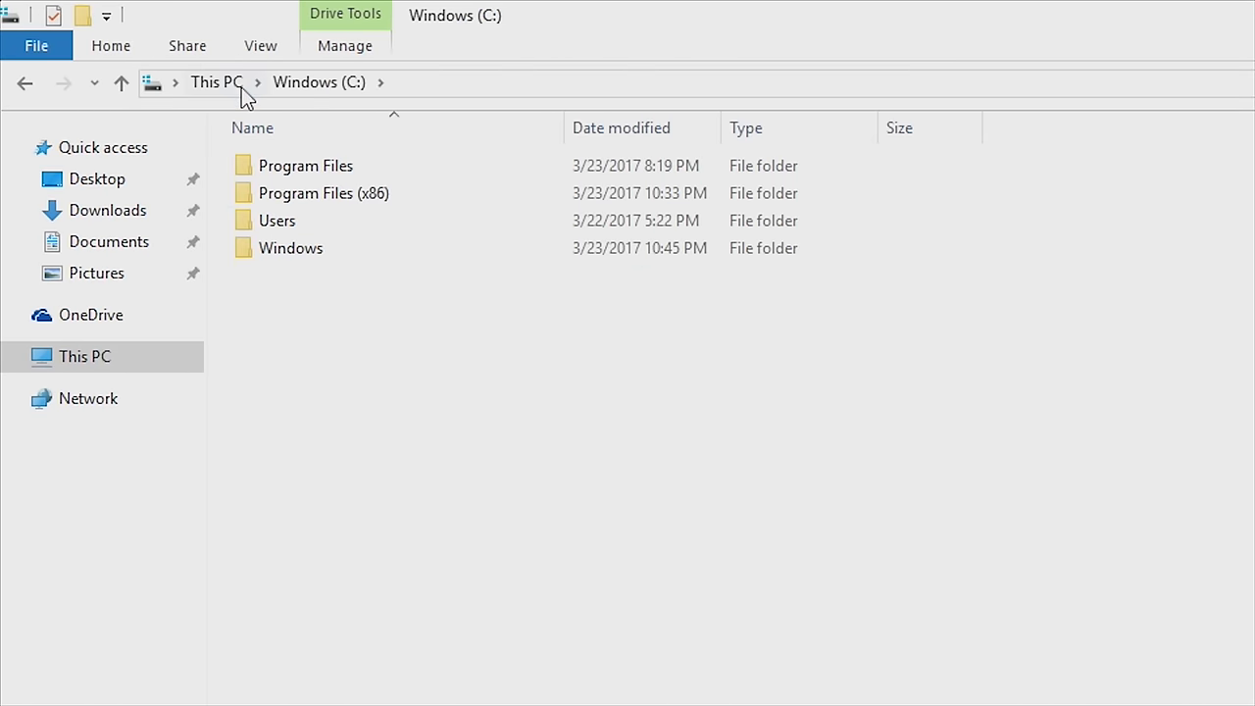
pyautogui.click(216, 82)
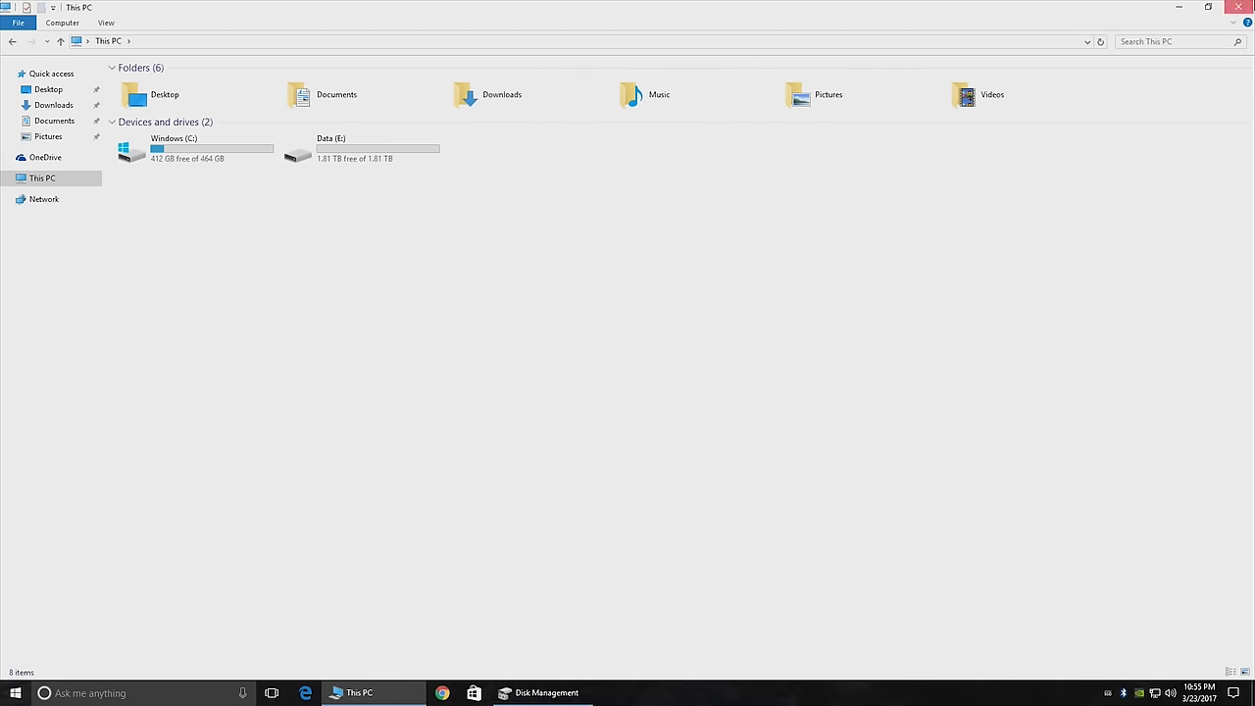
pyautogui.click(542, 695)
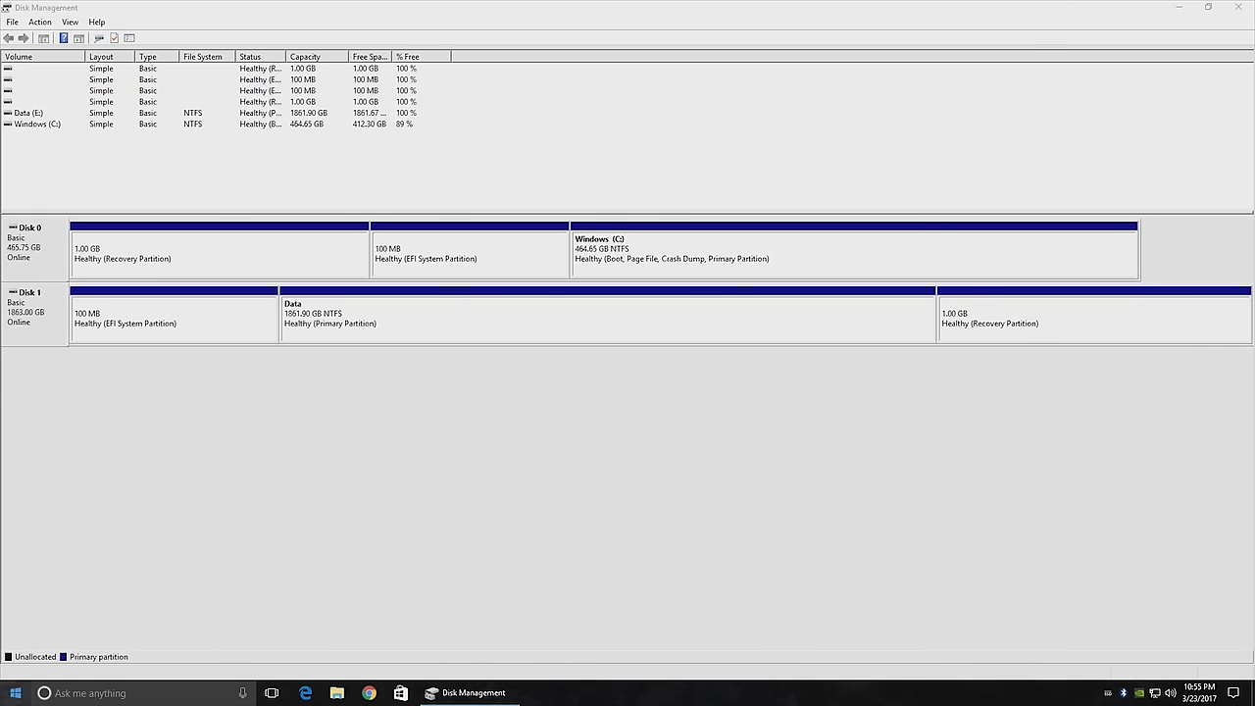
# Review the Data (E:) partition's actions on the old disk
pyautogui.rightClick(16, 694)
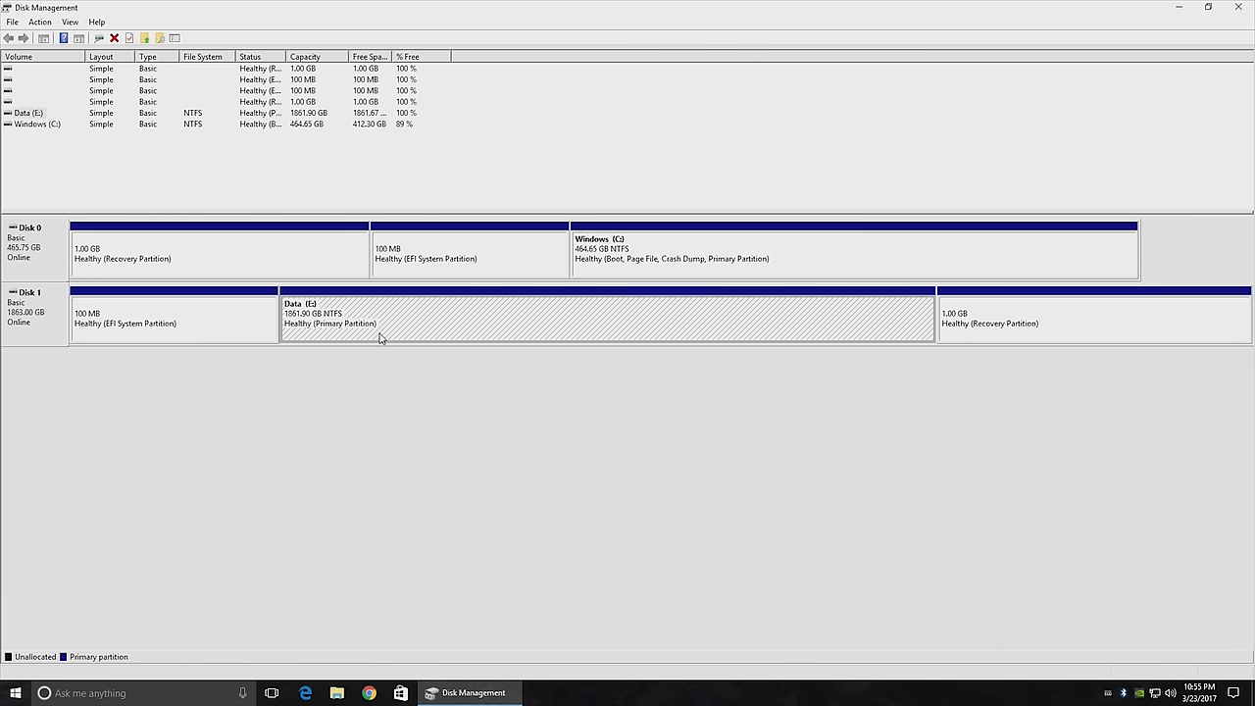
pyautogui.moveTo(354, 333)
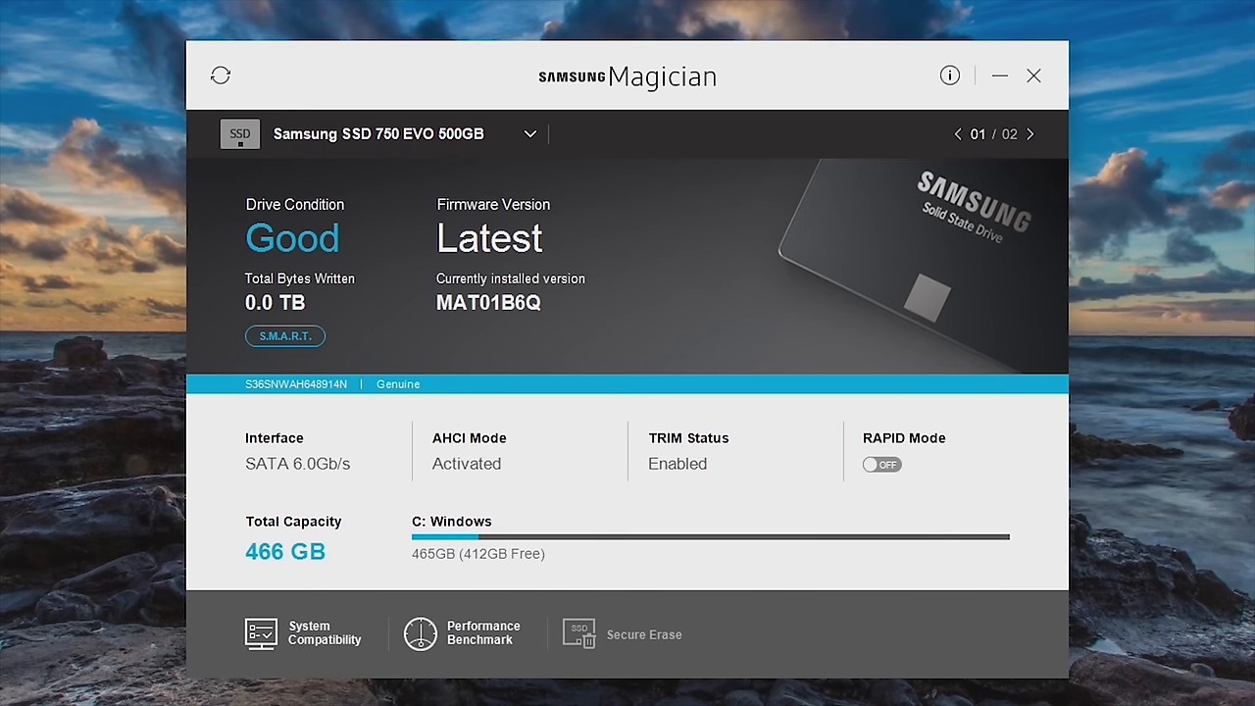
pyautogui.moveTo(775, 477)
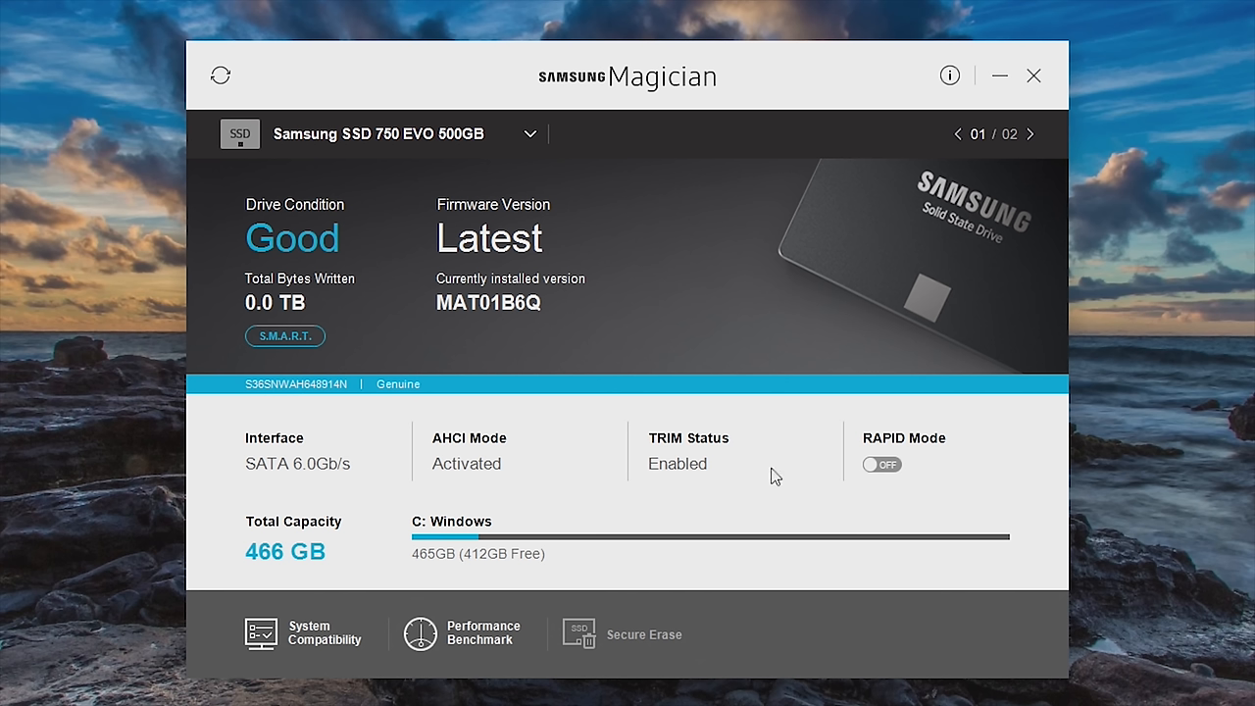
pyautogui.moveTo(333, 287)
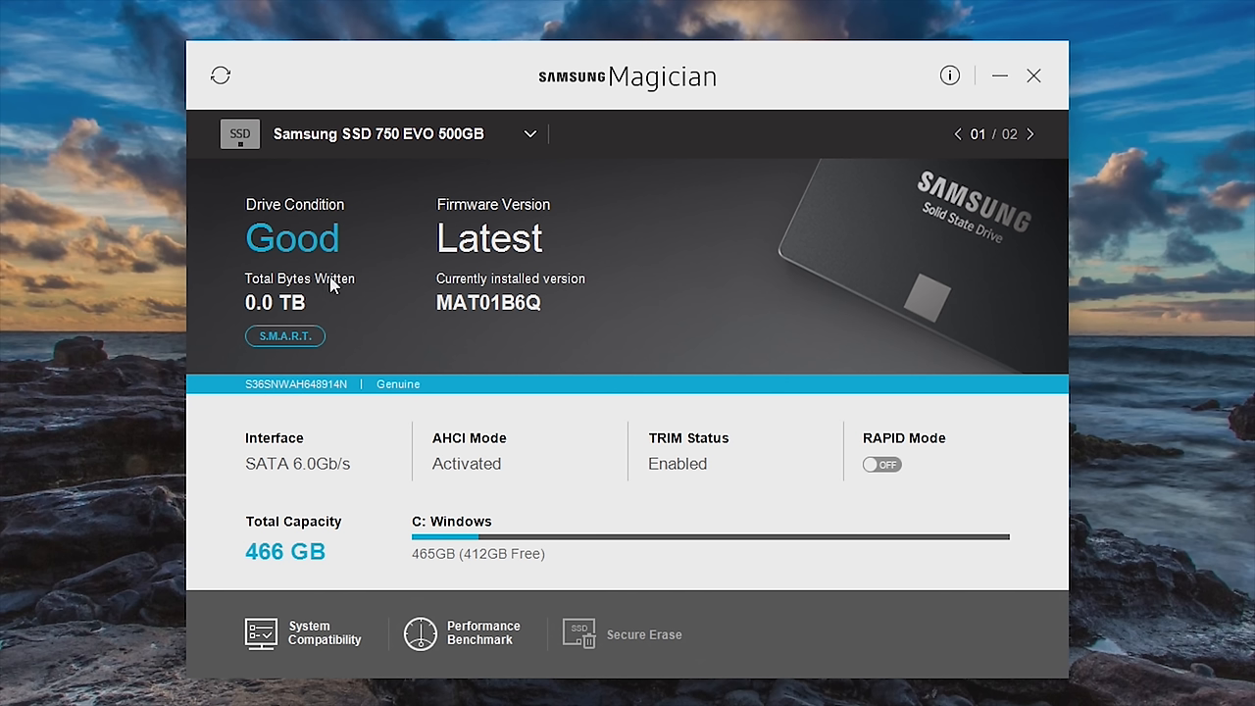
pyautogui.moveTo(331, 306)
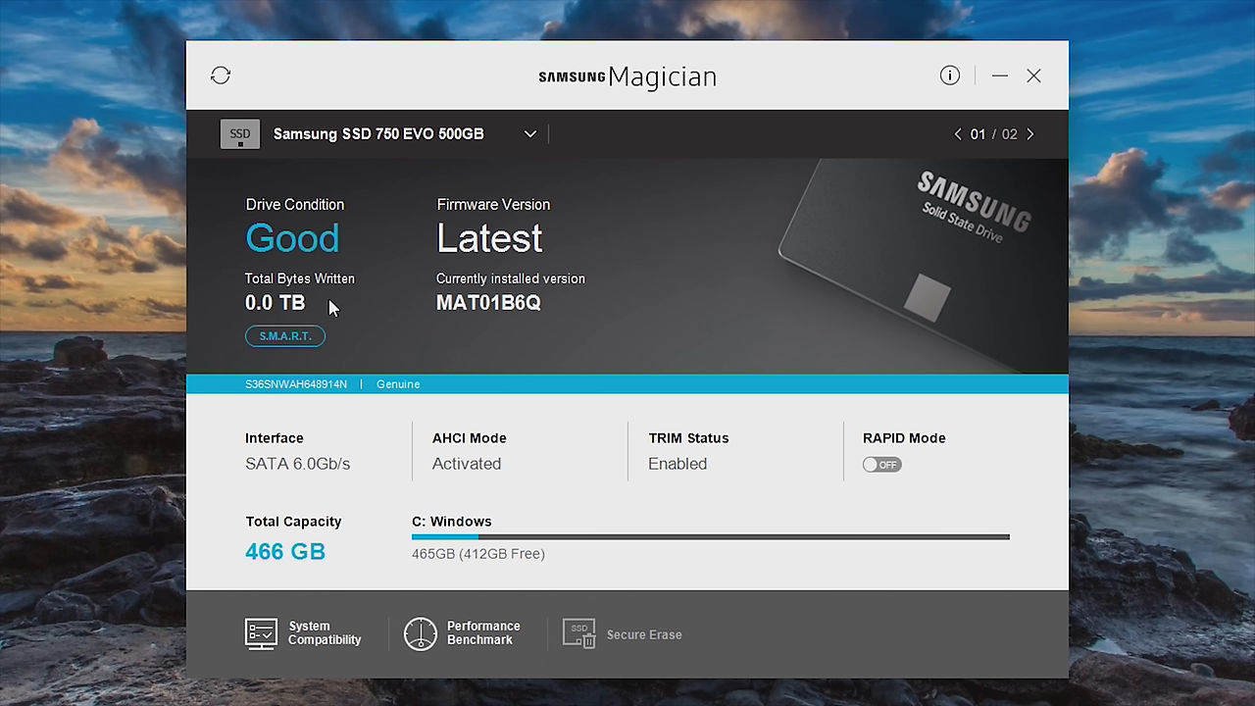
pyautogui.moveTo(716, 483)
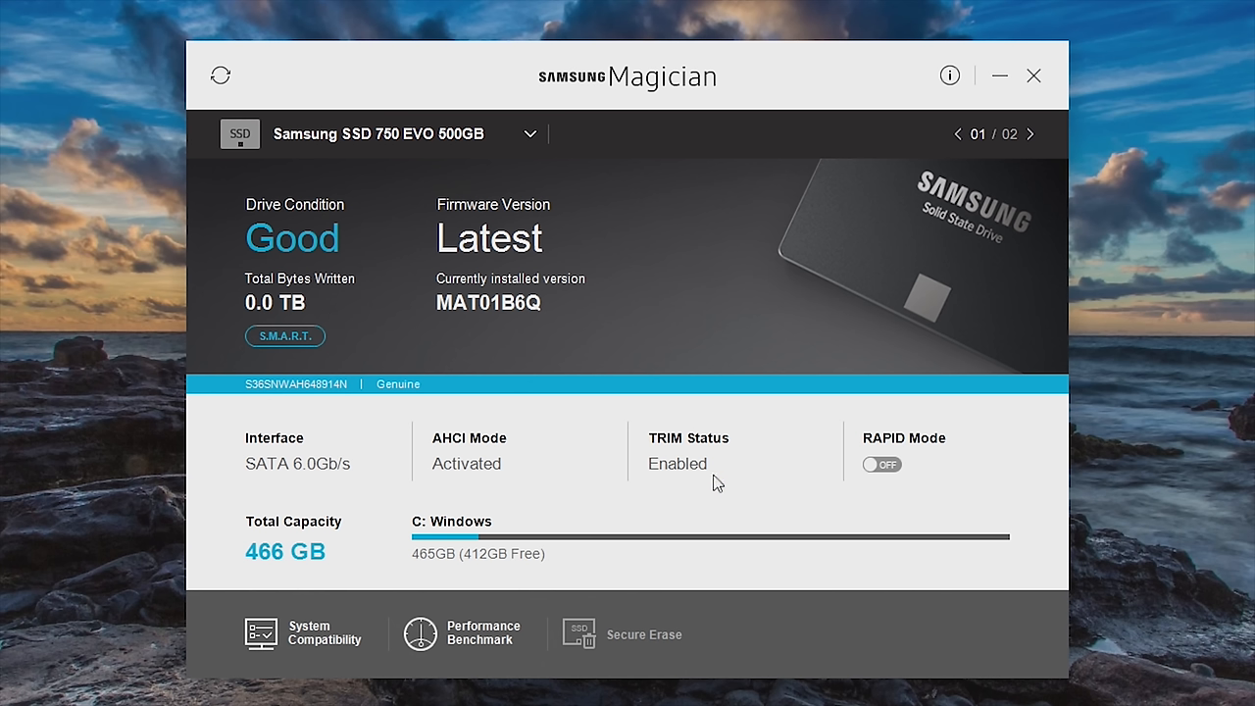
pyautogui.moveTo(710, 487)
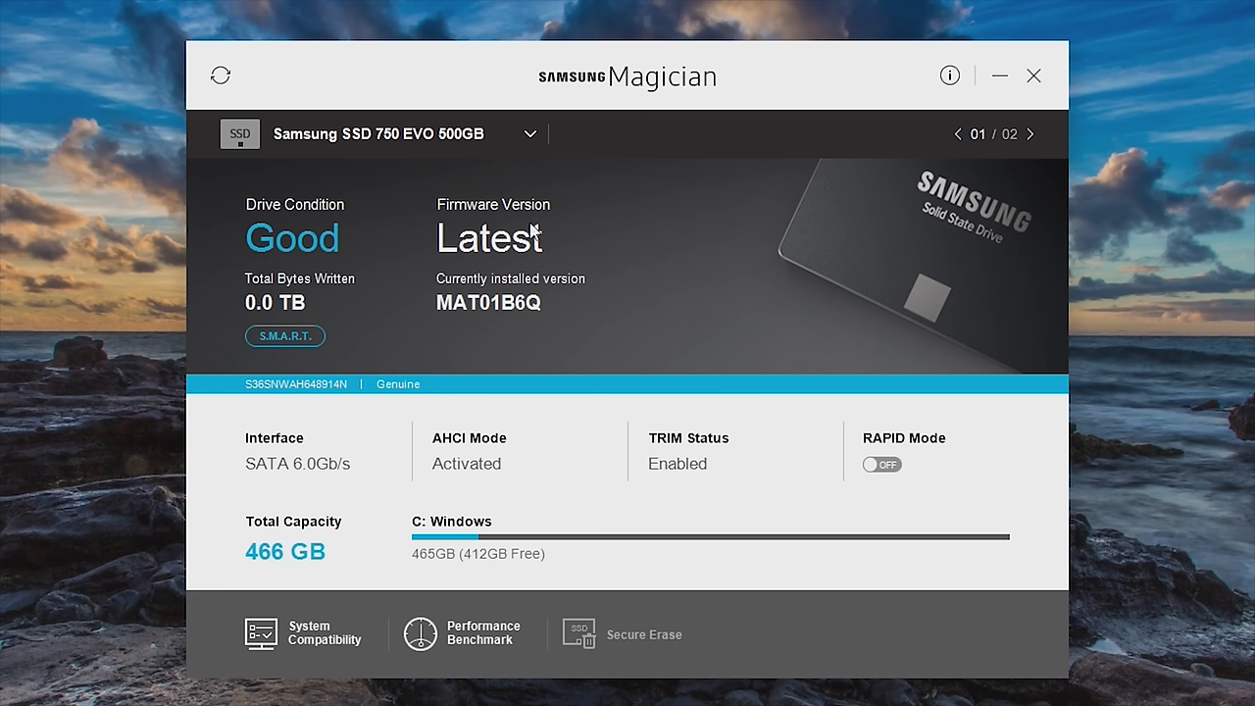
pyautogui.moveTo(483, 286)
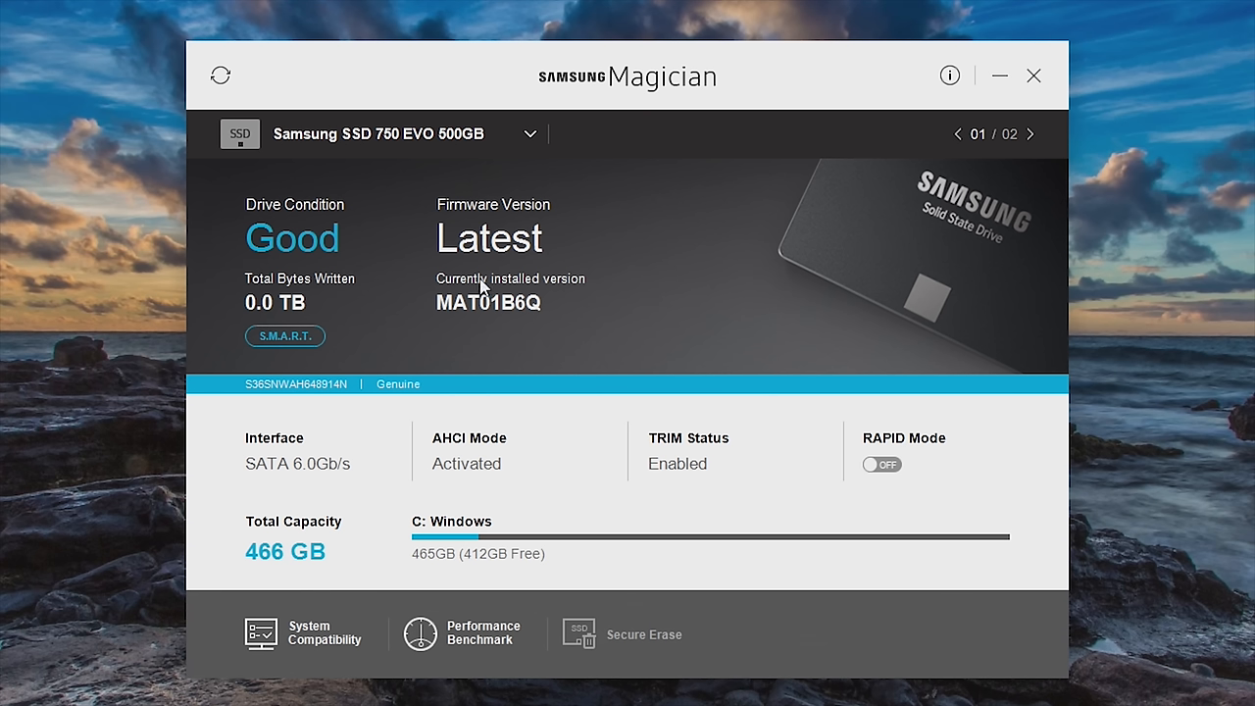
pyautogui.moveTo(498, 259)
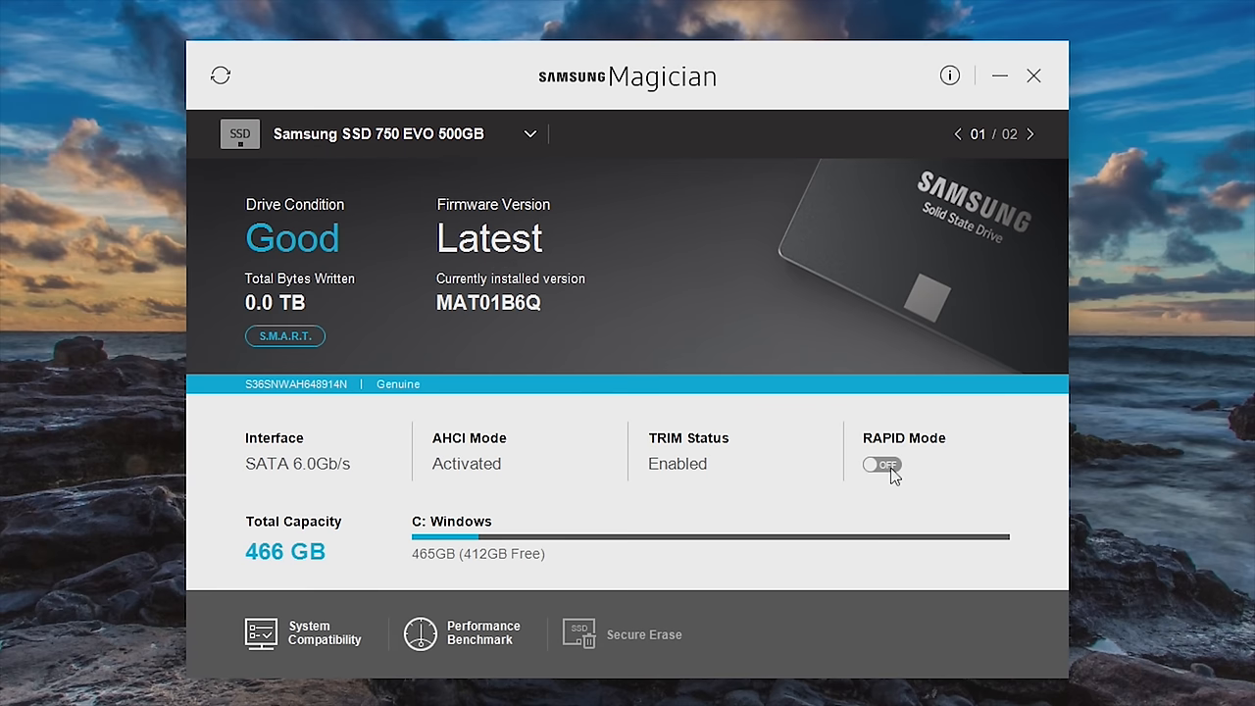
# Toggle RAPID Mode for the SSD and dismiss the notice with OK, leaving it off
pyautogui.click(881, 465)
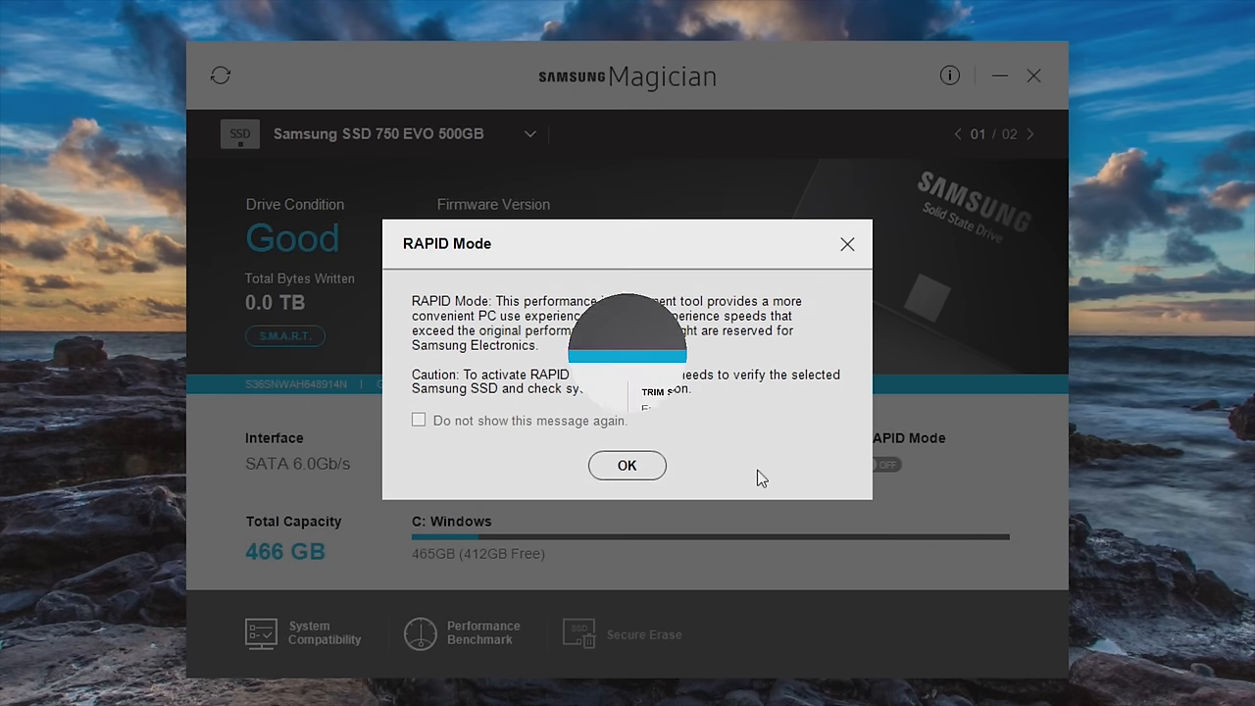
pyautogui.click(627, 465)
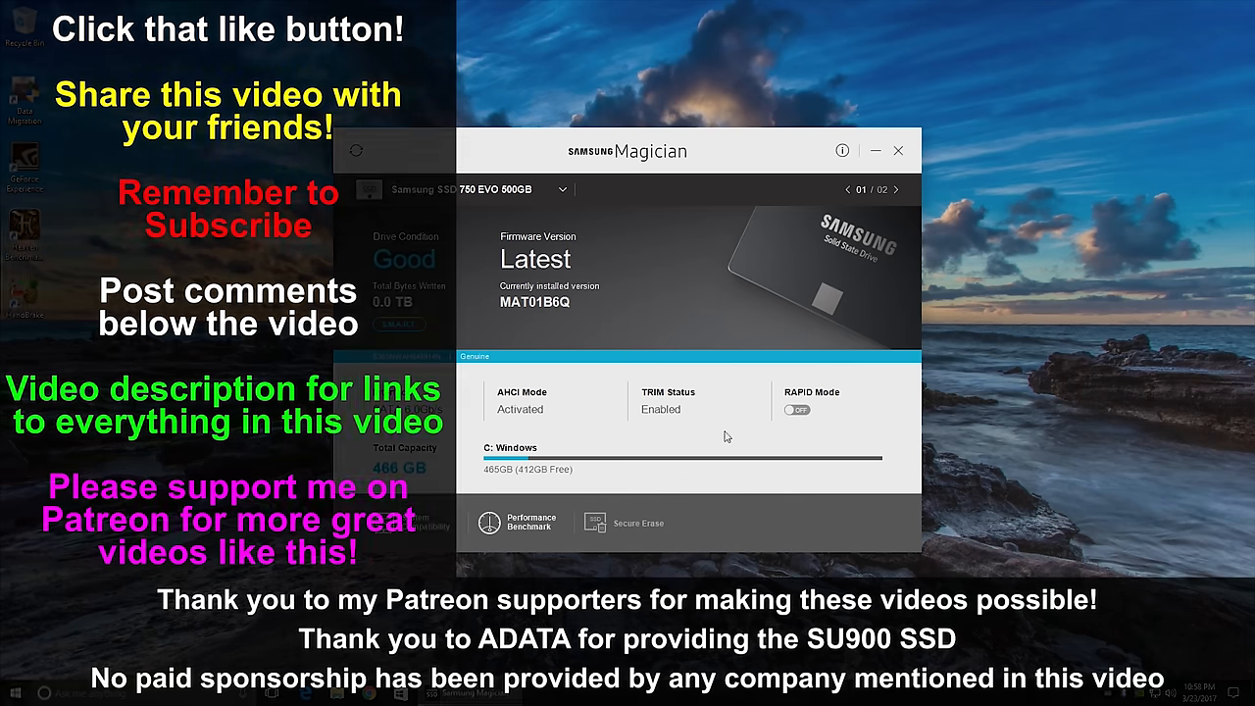